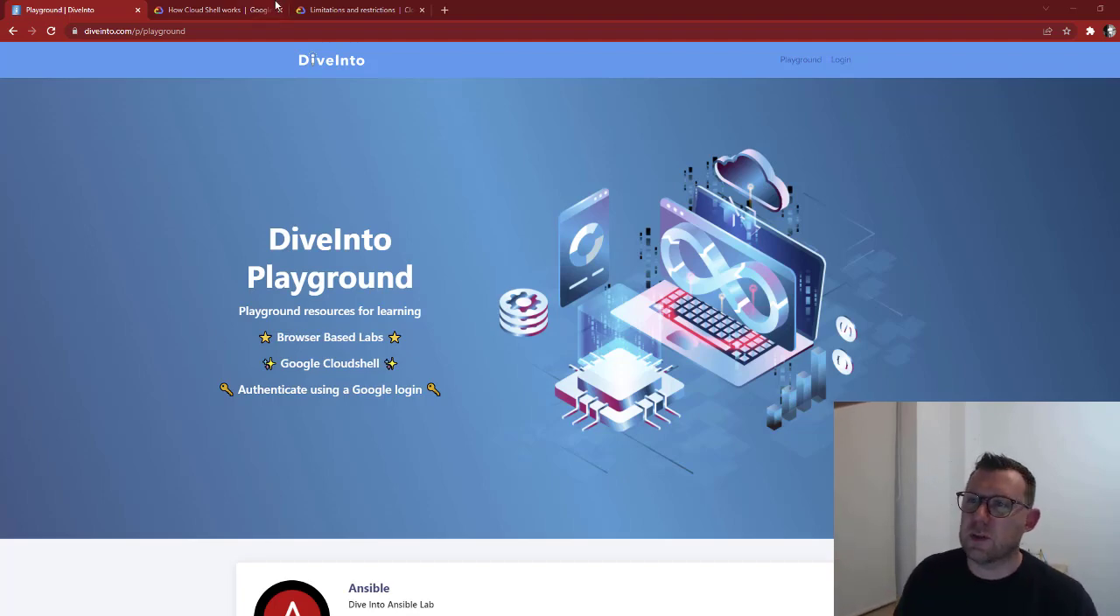
Step: Read through the How Cloud Shell works documentation page
{"action": "left_click", "coordinate": [202, 10]}
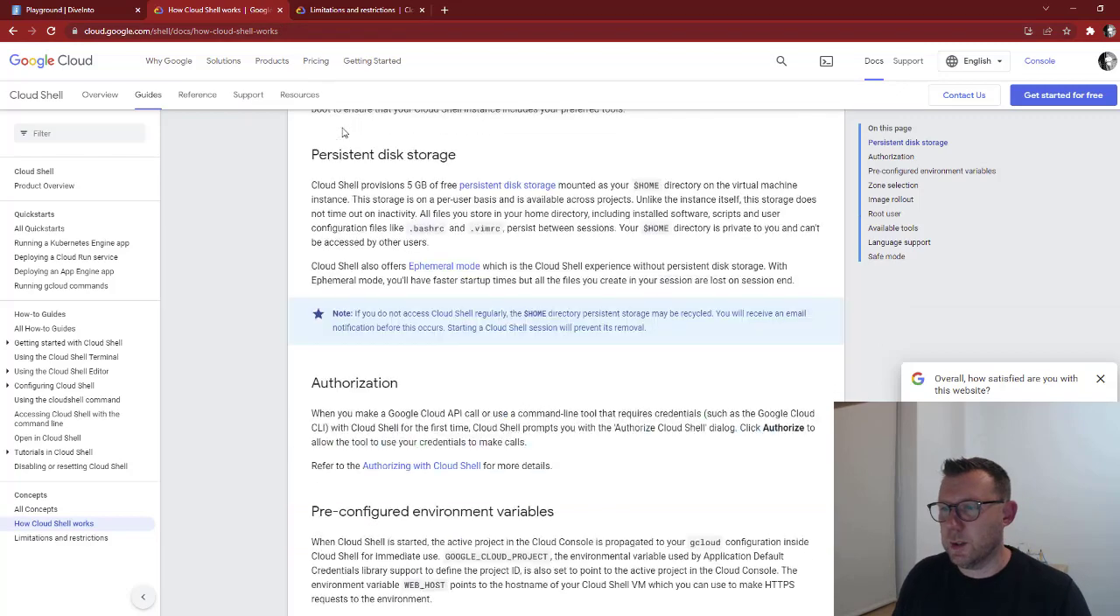
{"action": "scroll", "scroll_direction": "down", "scroll_amount": 3}
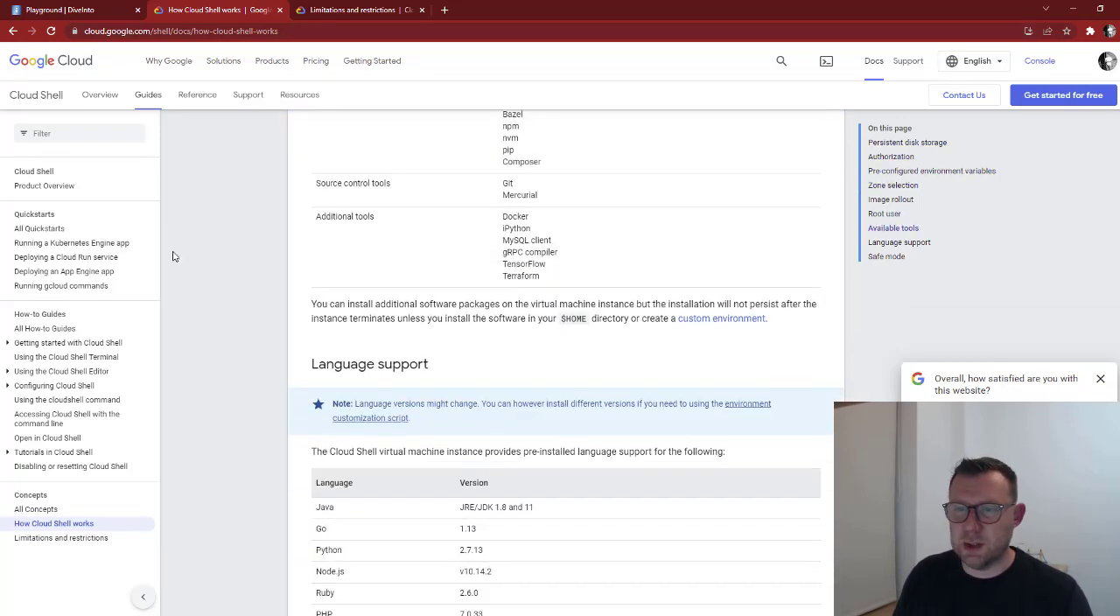
{"action": "scroll", "scroll_direction": "up", "scroll_amount": 3}
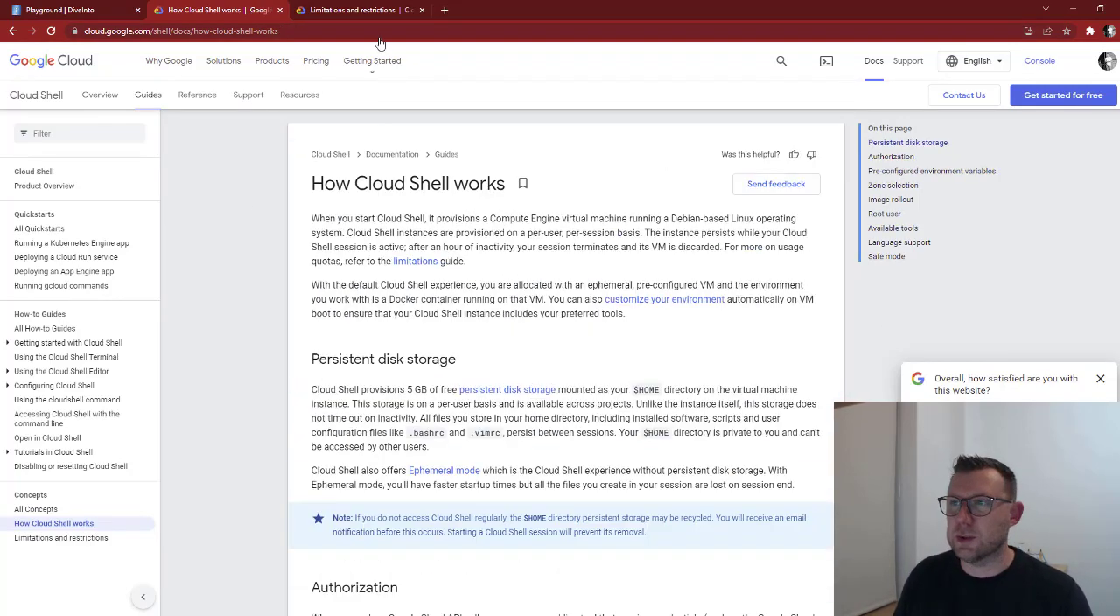
Step: Highlight the 20-minute inactivity limit on the limitations page and return to the Playground
{"action": "left_click", "coordinate": [350, 10]}
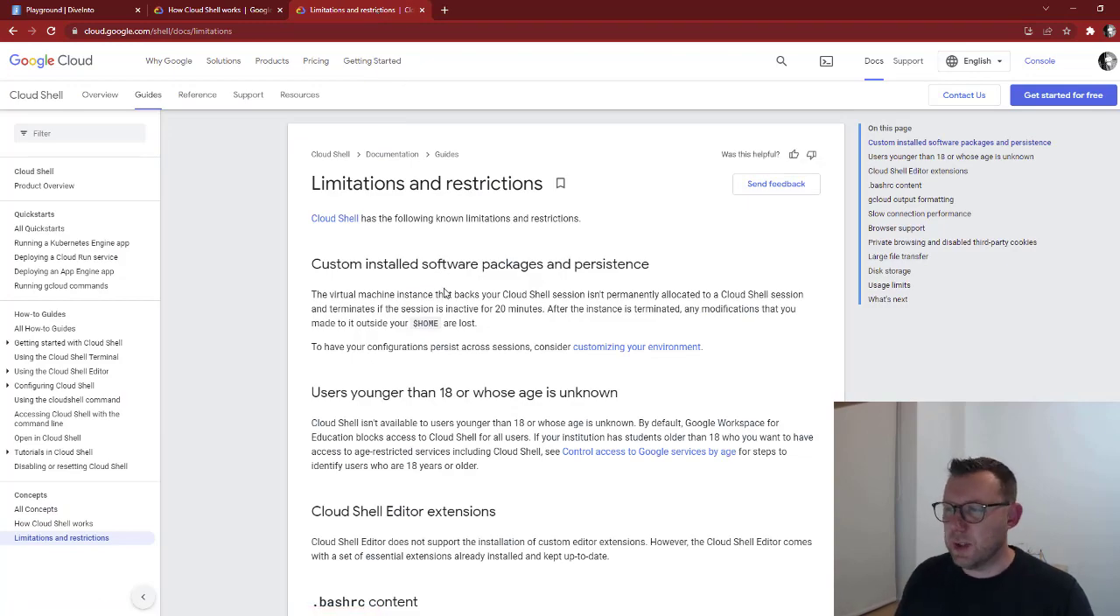
{"action": "left_click_drag", "start_coordinate": [388, 308], "coordinate": [505, 308]}
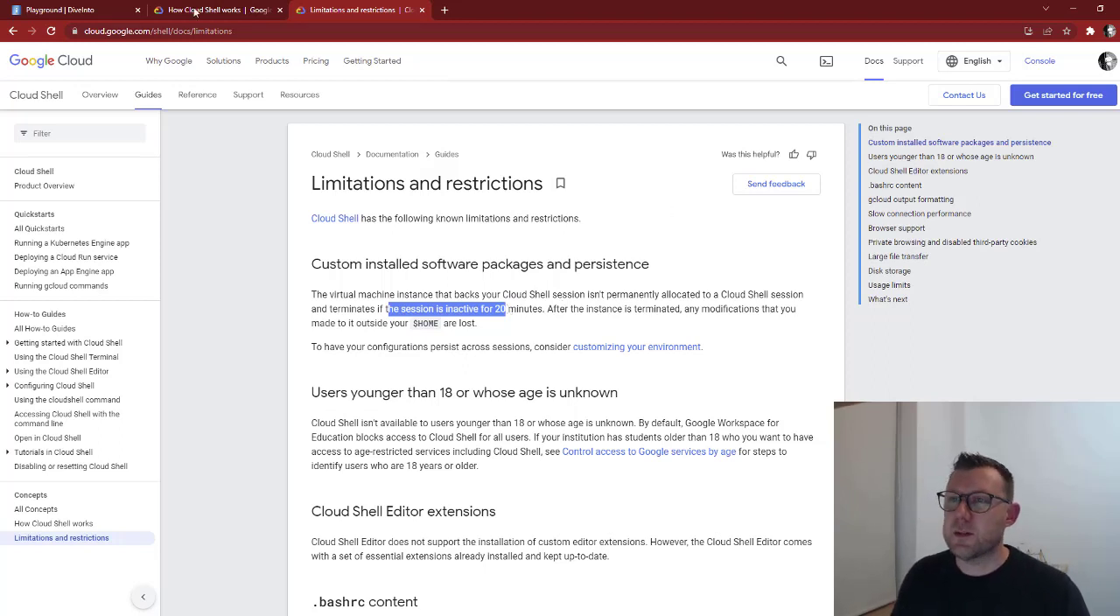
{"action": "left_click", "coordinate": [61, 10]}
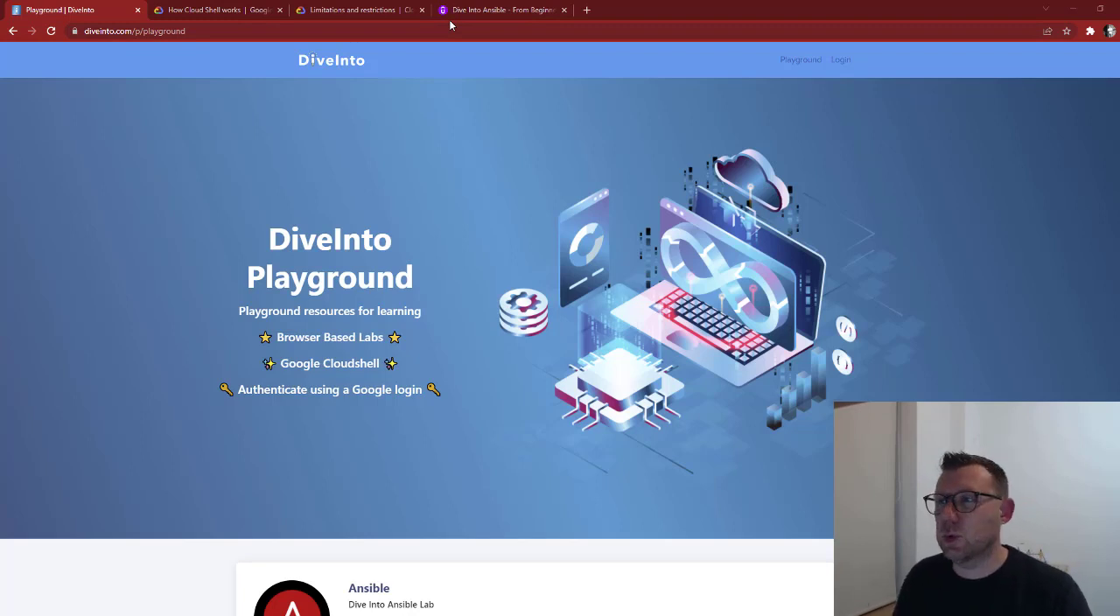
{"action": "left_click", "coordinate": [499, 11]}
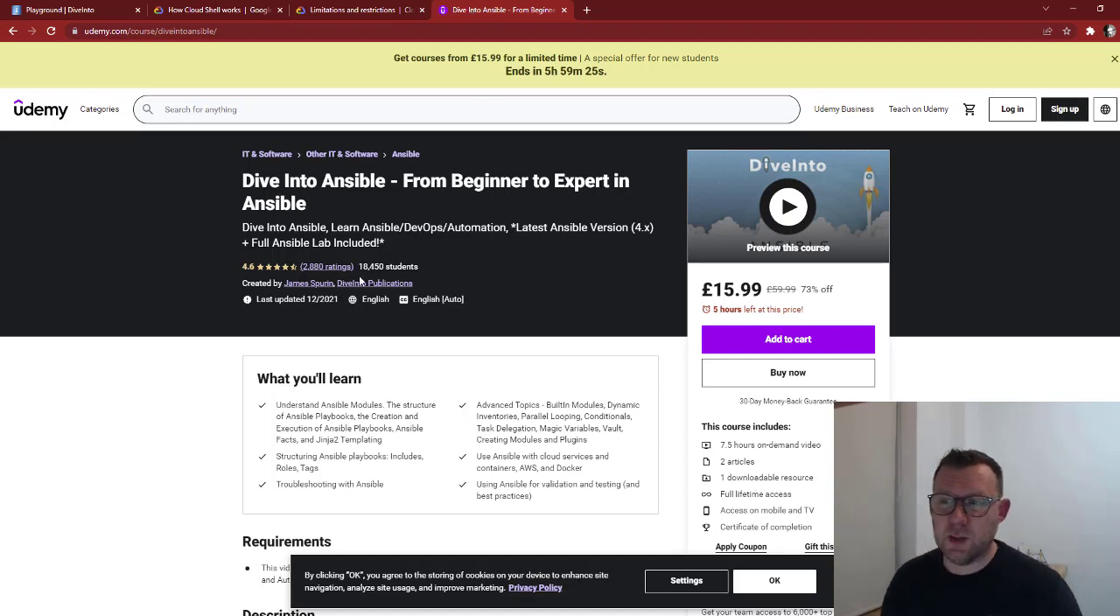
{"action": "mouse_move", "coordinate": [358, 339]}
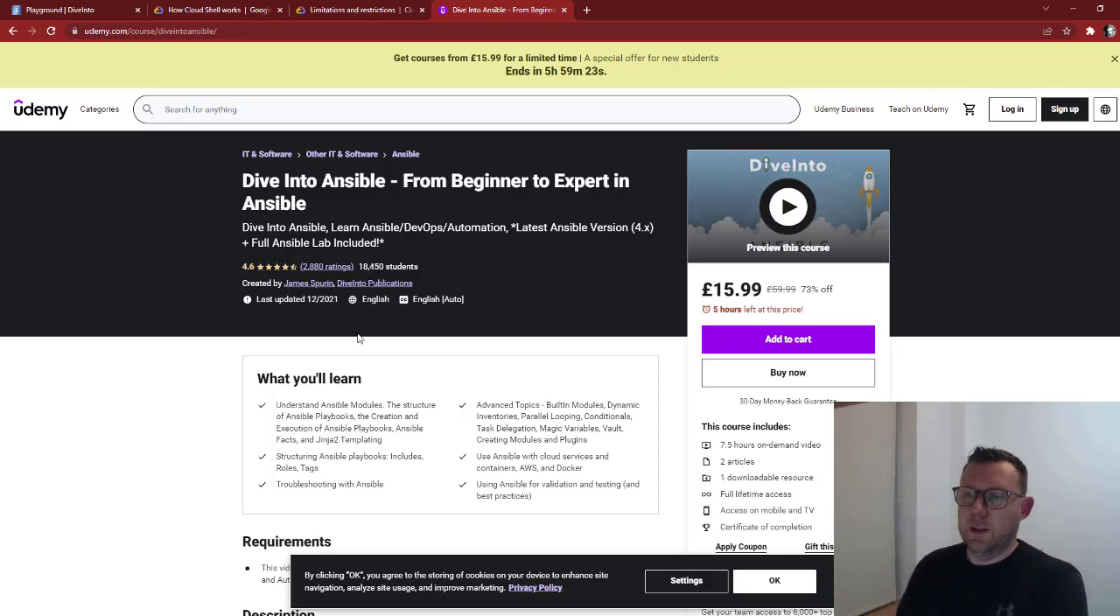
{"action": "scroll", "scroll_direction": "down", "scroll_amount": 3}
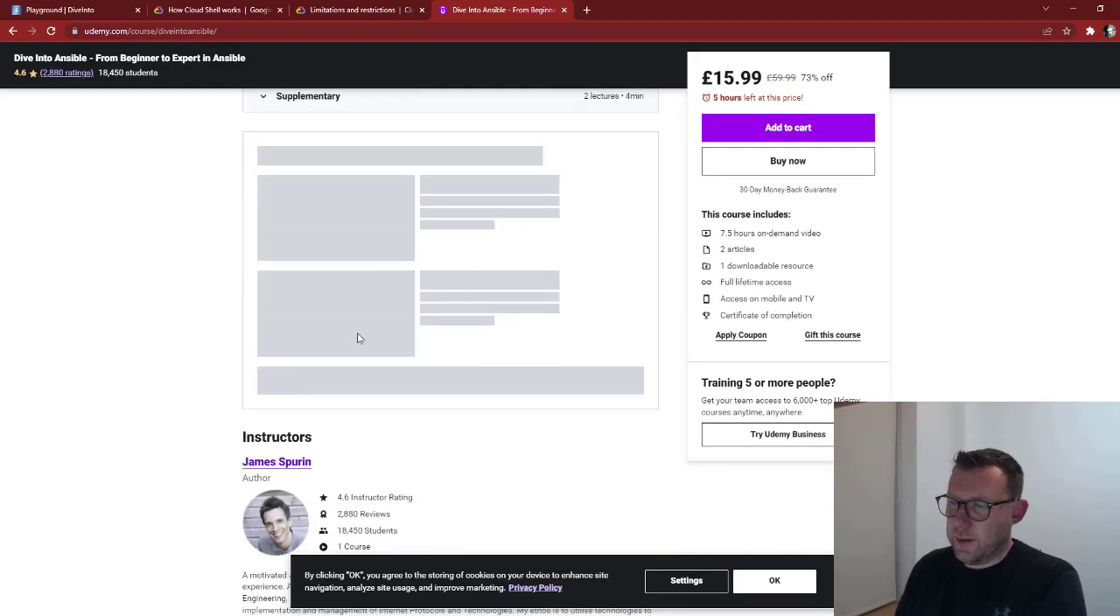
{"action": "scroll", "scroll_direction": "up", "scroll_amount": 3}
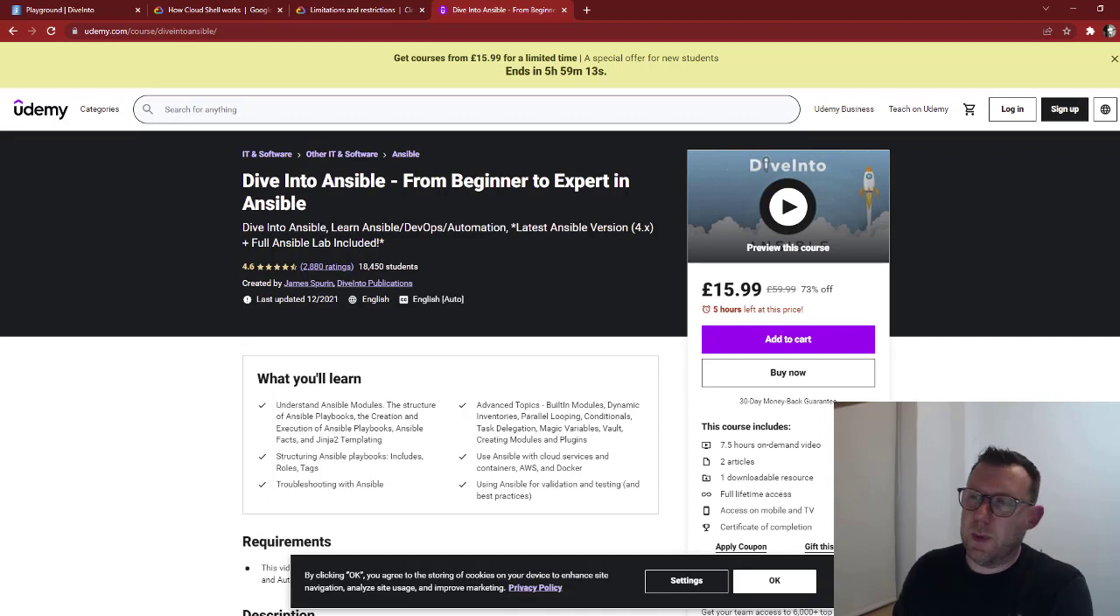
{"action": "left_click", "coordinate": [67, 11]}
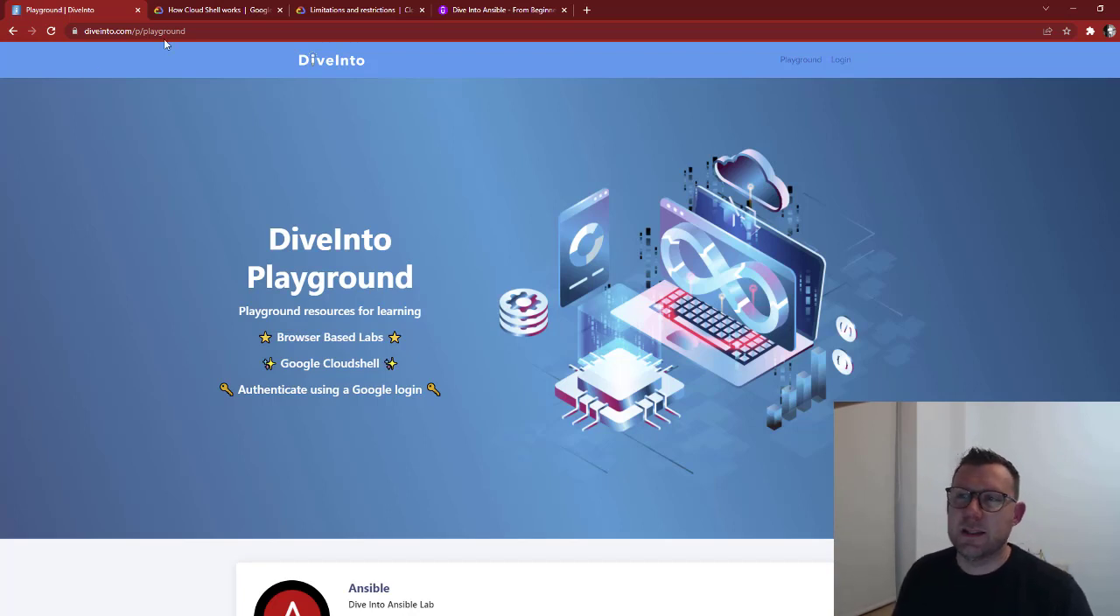
Step: Launch the Ansible lab from its card via OPEN IN GOOGLE CLOUD SHELL
{"action": "left_click", "coordinate": [132, 32]}
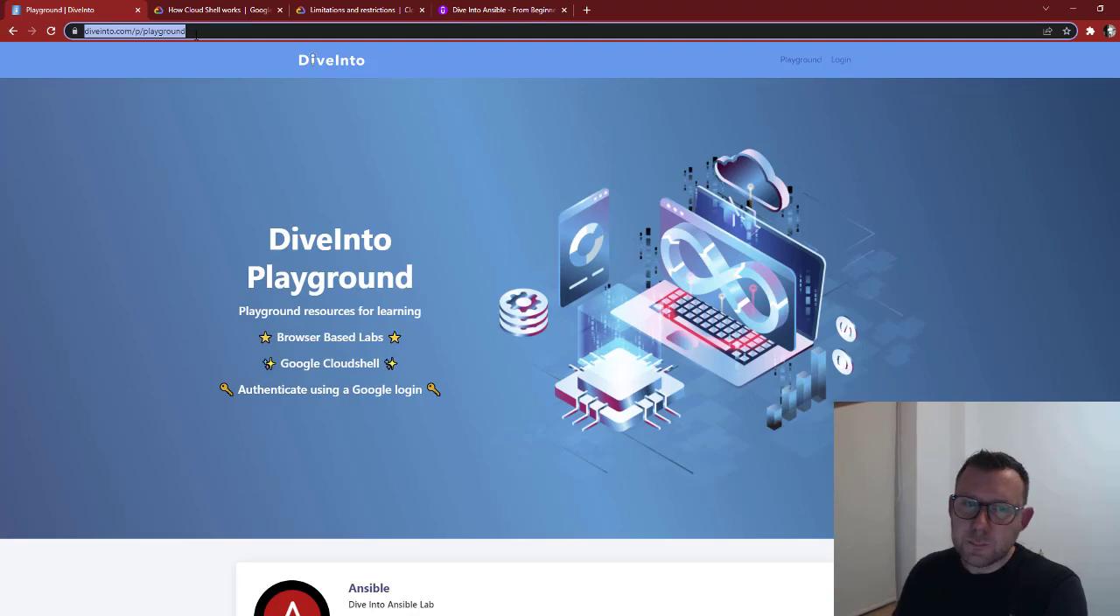
{"action": "scroll", "scroll_direction": "down", "scroll_amount": 3}
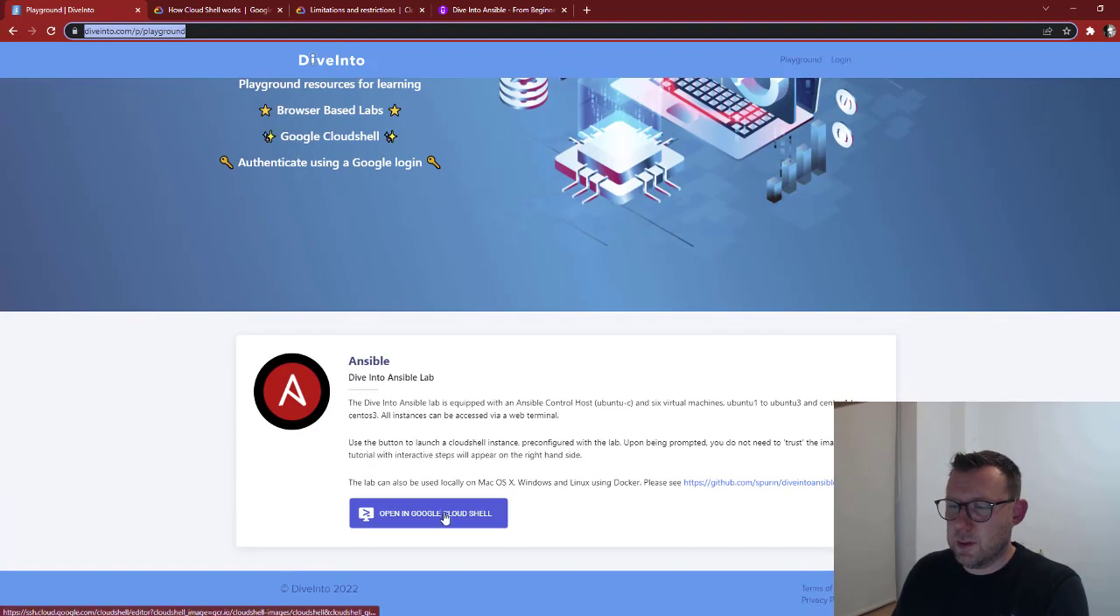
{"action": "left_click", "coordinate": [427, 512]}
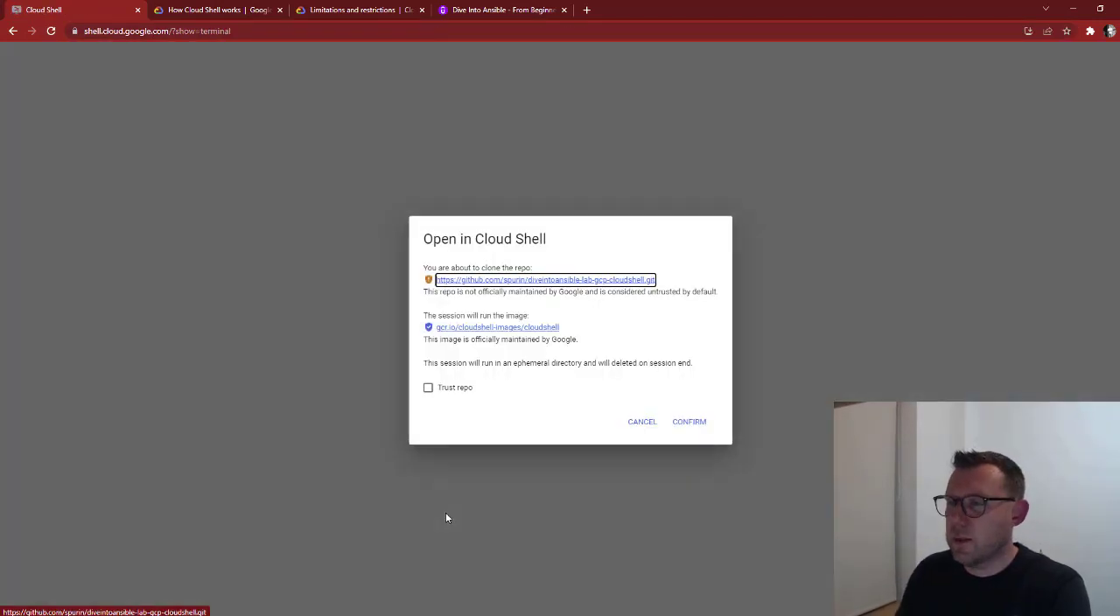
Step: Trust the lab repository and confirm opening it in Cloud Shell
{"action": "left_click", "coordinate": [426, 389]}
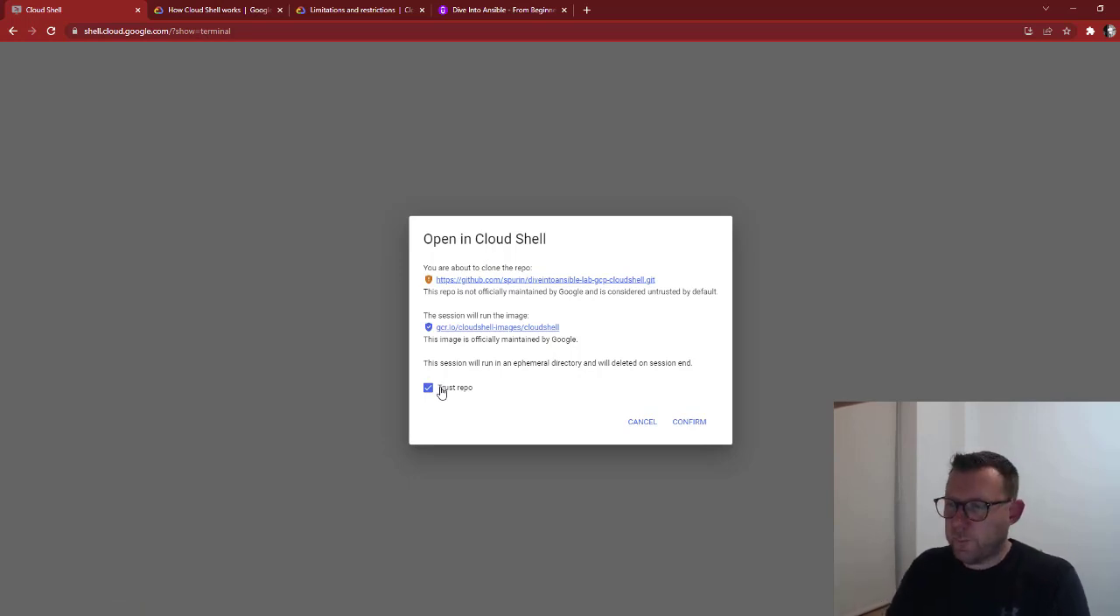
{"action": "mouse_move", "coordinate": [766, 451]}
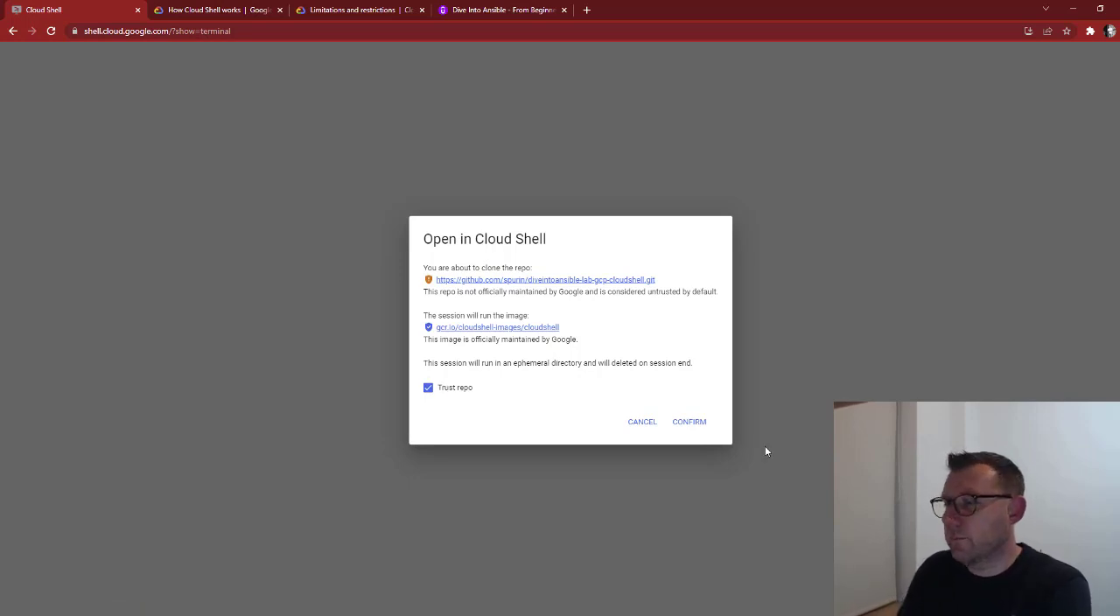
{"action": "left_click", "coordinate": [689, 420]}
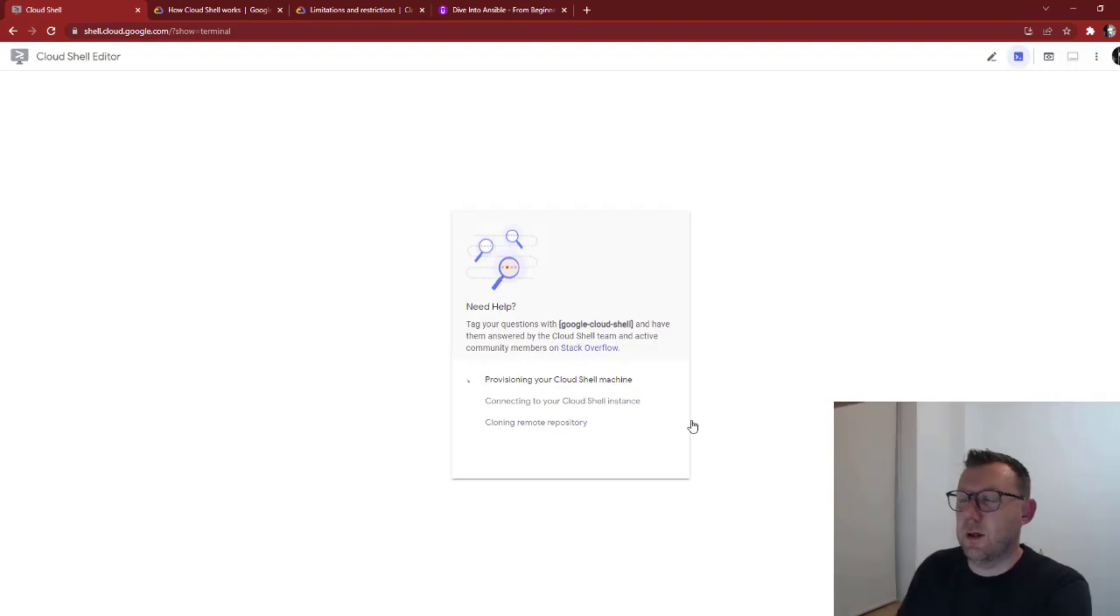
{"action": "mouse_move", "coordinate": [438, 387]}
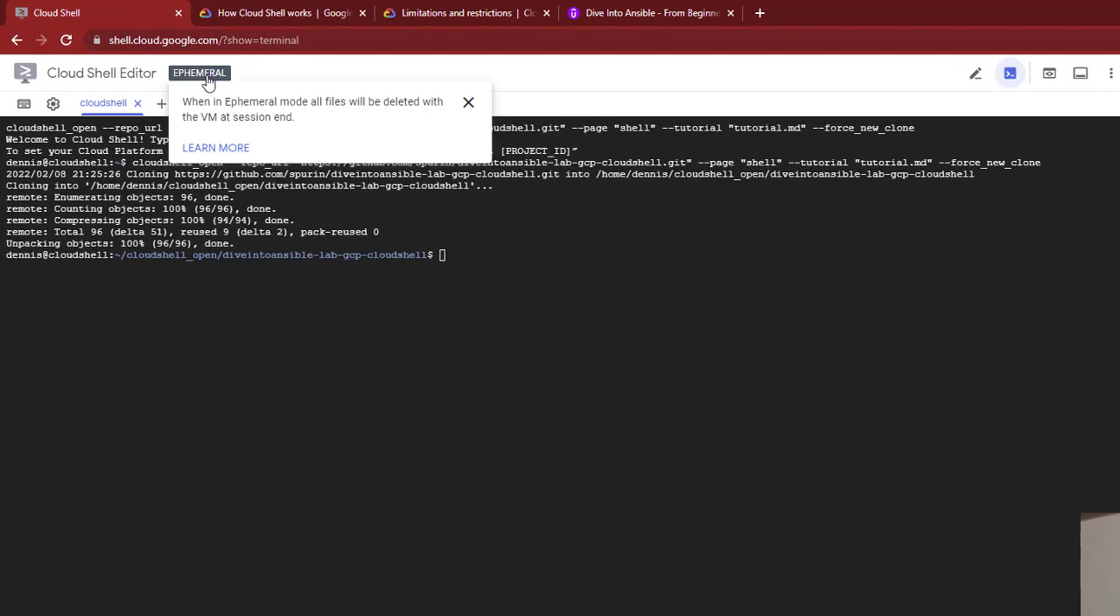
Step: Dismiss the ephemeral notice and disable ephemeral mode from the session options
{"action": "left_click", "coordinate": [469, 101]}
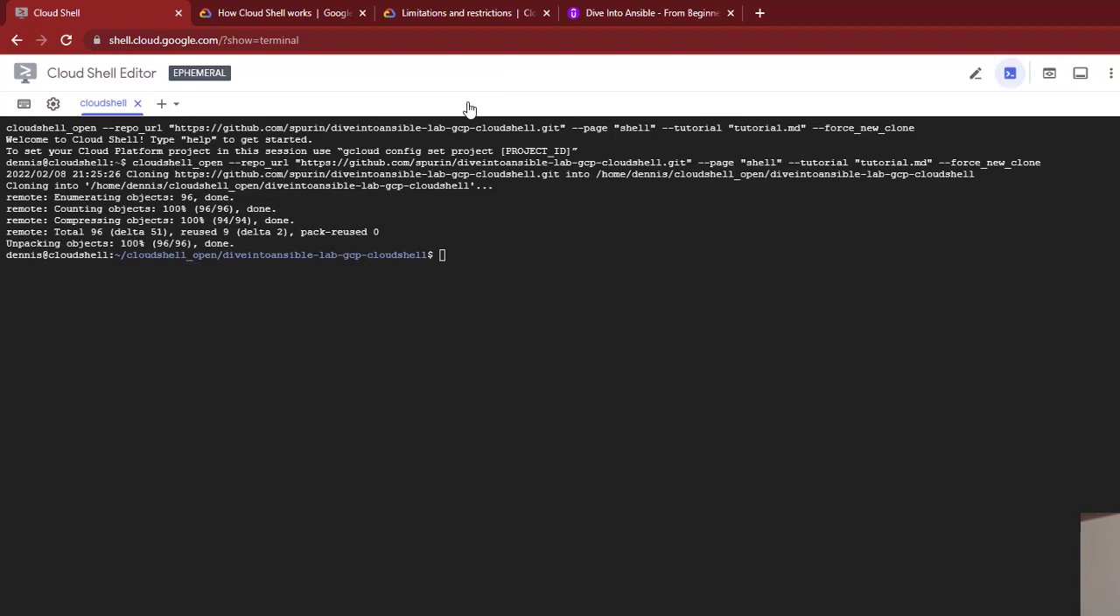
{"action": "mouse_move", "coordinate": [502, 49]}
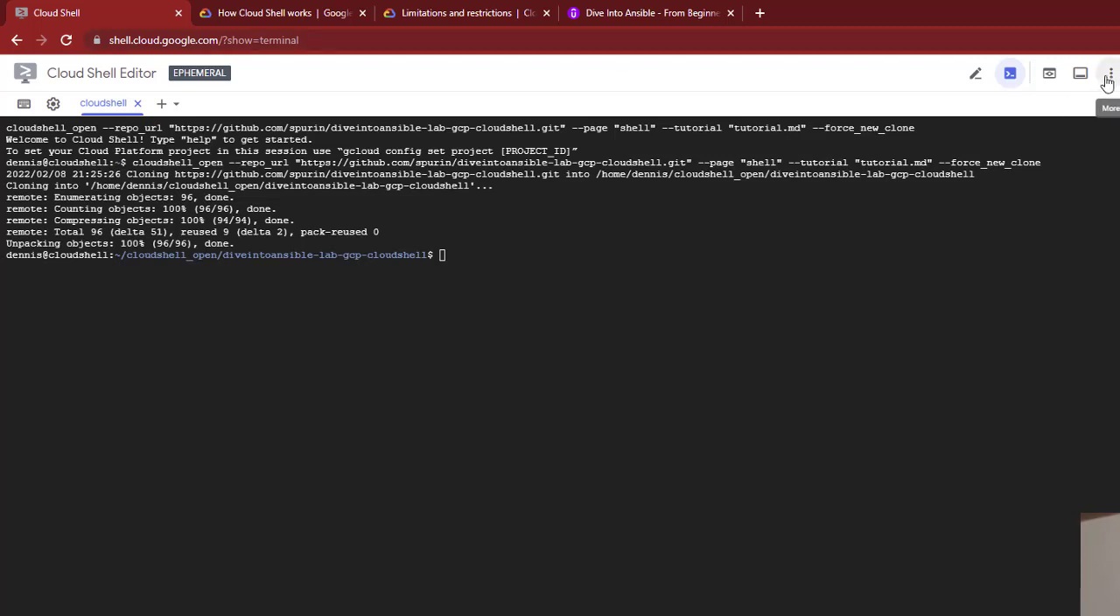
{"action": "left_click", "coordinate": [1109, 74]}
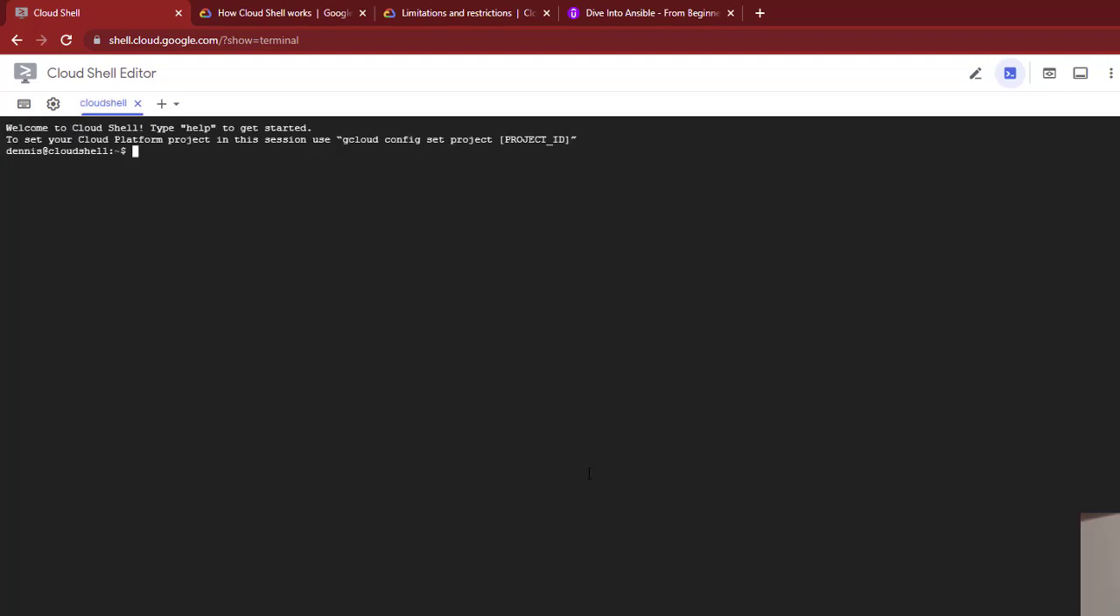
Step: List the home directory with ls -al and paste the git clone and ssh-keygen commands
{"action": "type", "text": "ls -al"}
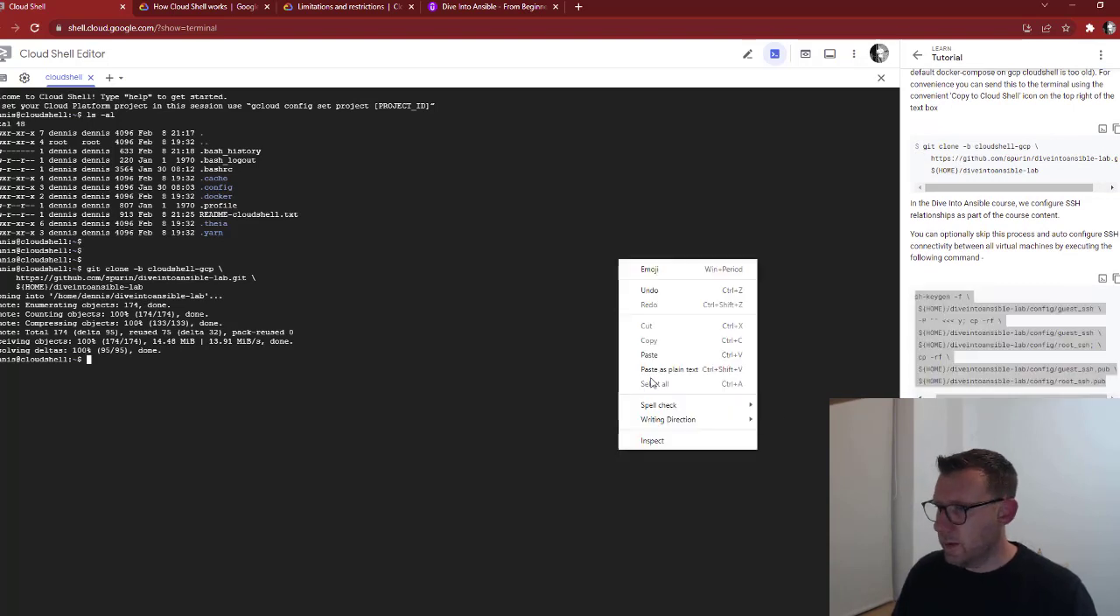
{"action": "left_click", "coordinate": [647, 353]}
{"action": "type", "text": "cd ${HOME}/diveintoansible-lab"}
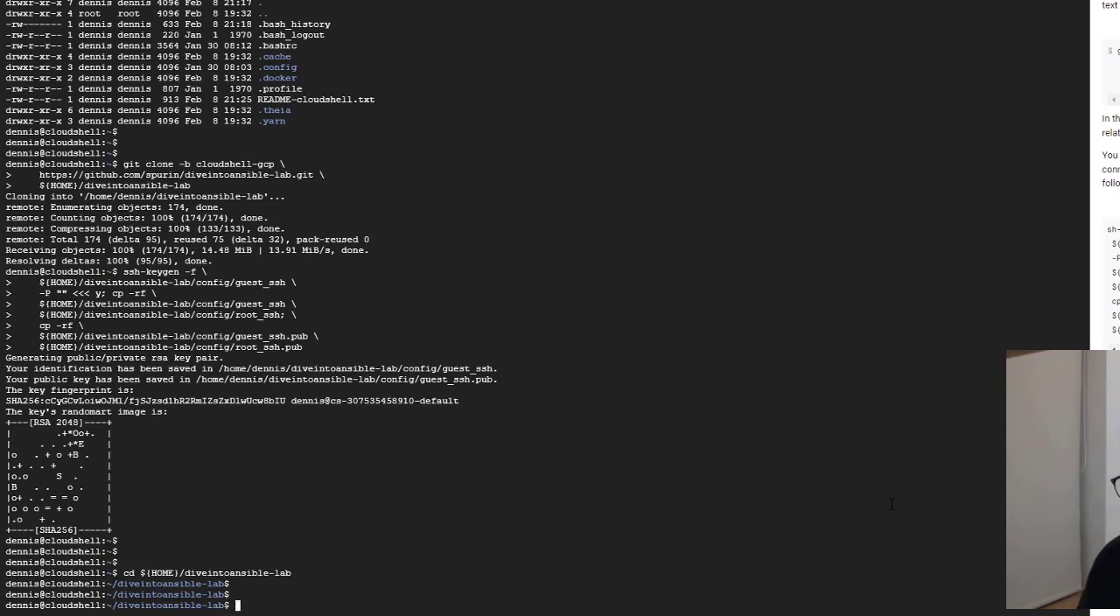
Step: Run nohup bin/docker-compose up in the background and tail nohup.out, watching disk usage
{"action": "type", "text": "nohup"}
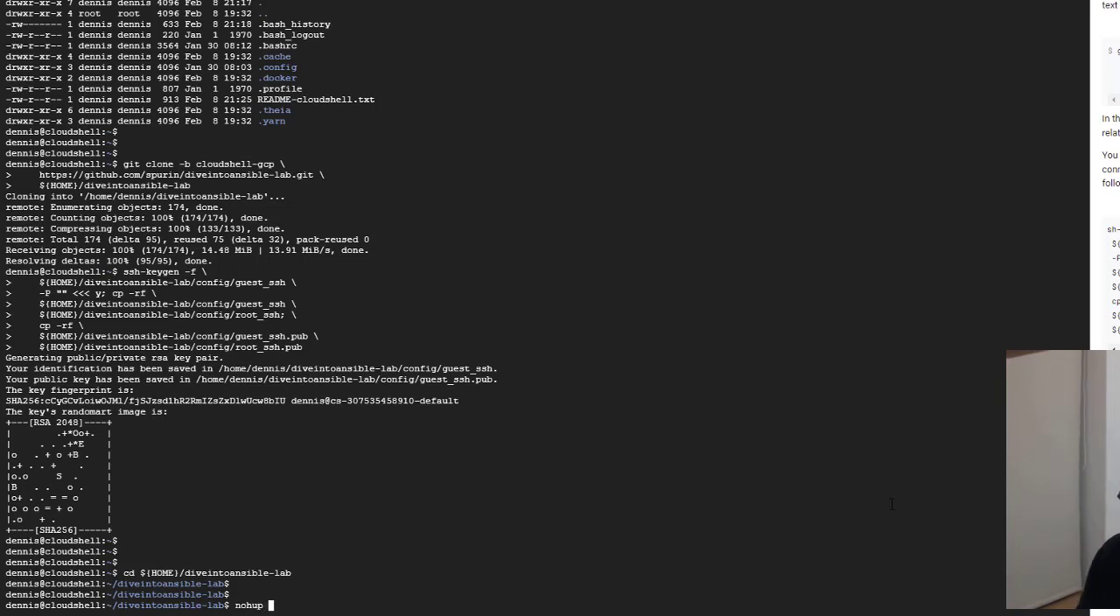
{"action": "type", "text": "bin/docker-compose up &"}
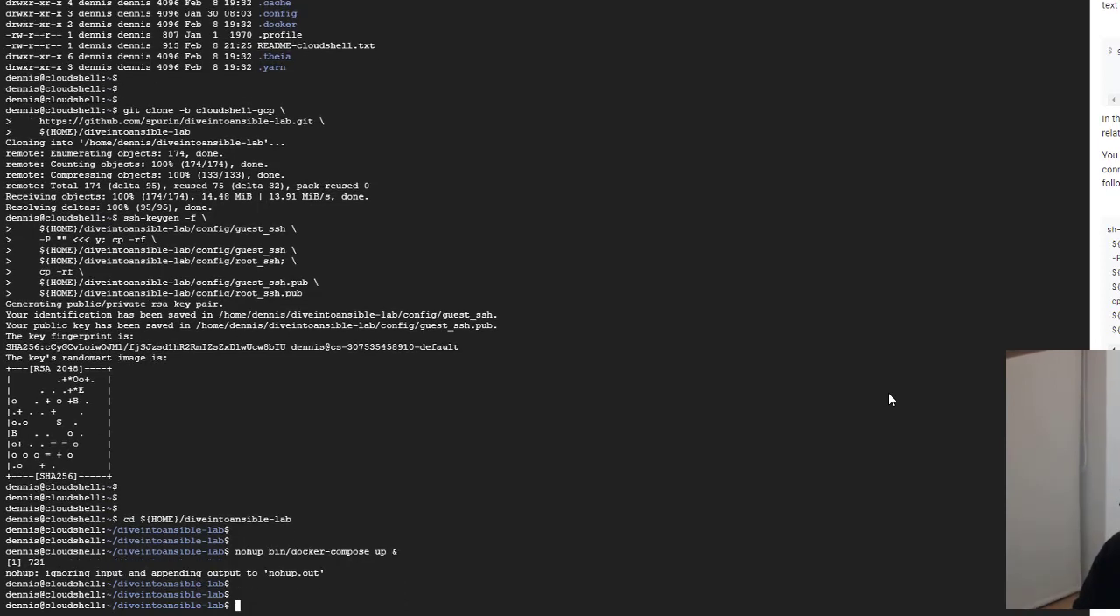
{"action": "type", "text": "tail nohup.out"}
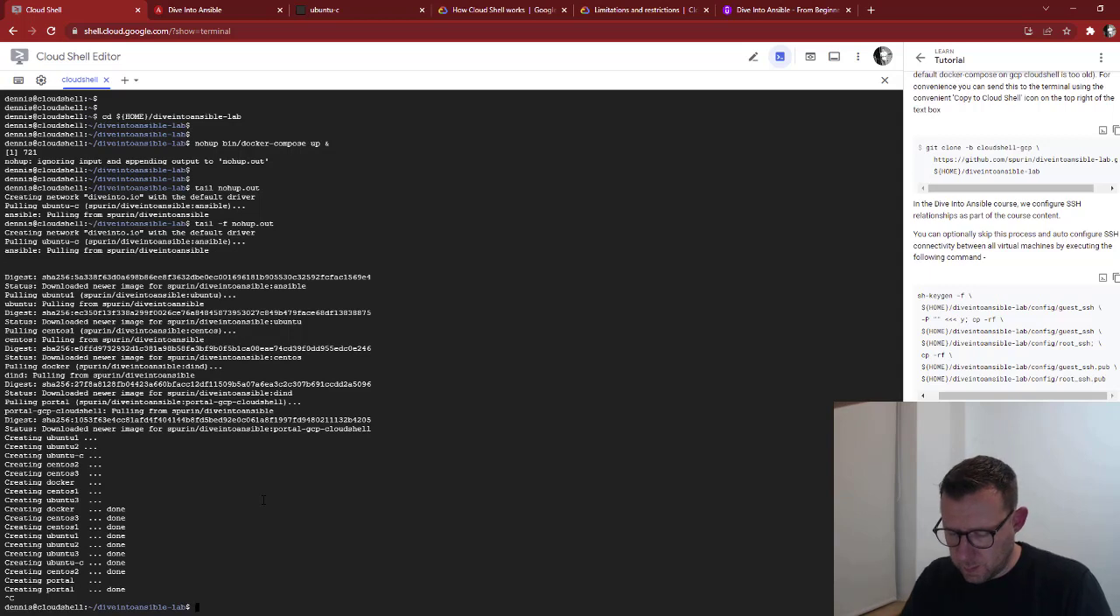
{"action": "type", "text": "watch df"}
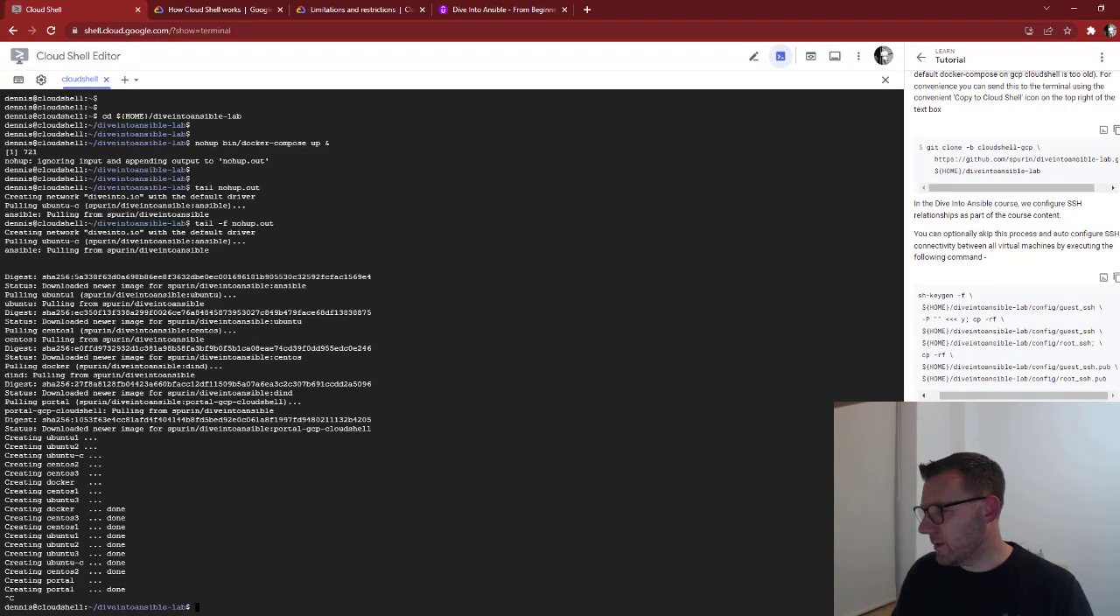
{"action": "mouse_move", "coordinate": [798, 94]}
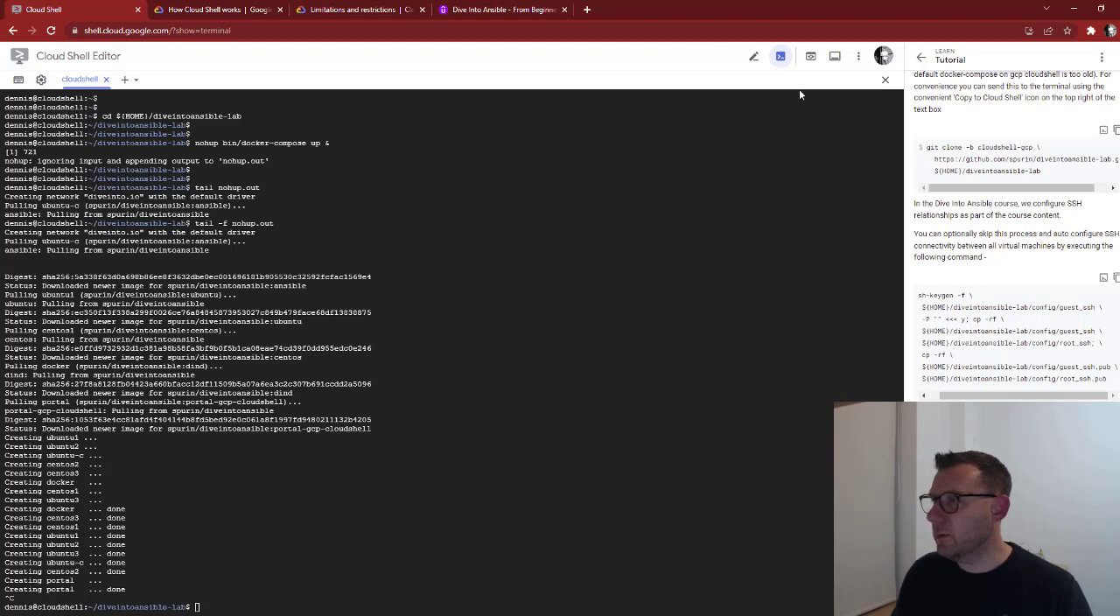
Step: Preview the lab portal in a new tab and jump to the Ansible Terminal section
{"action": "left_click", "coordinate": [810, 56]}
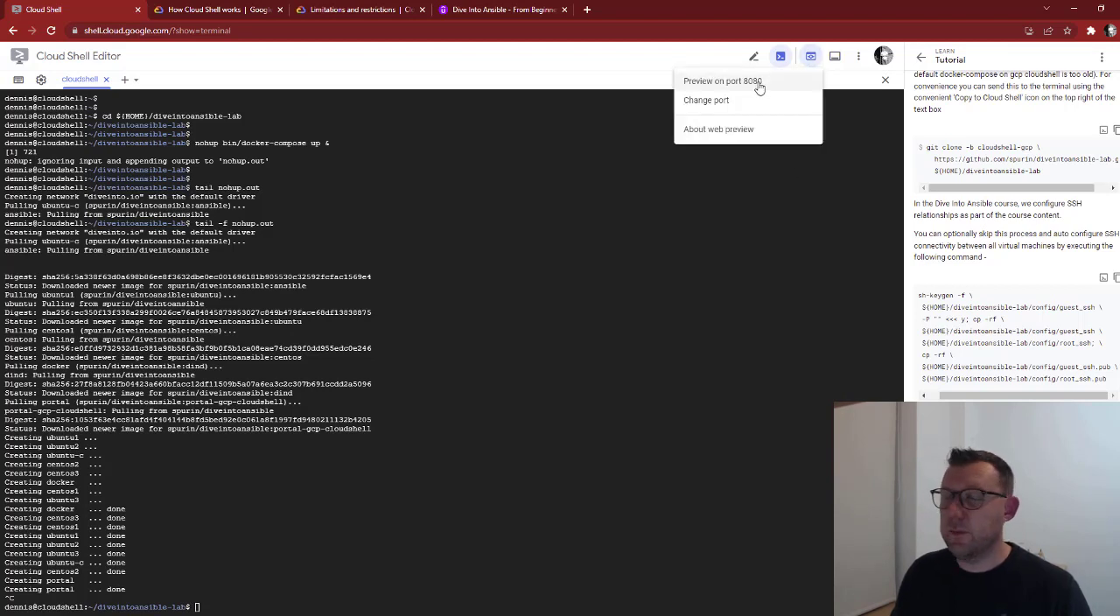
{"action": "left_click", "coordinate": [722, 80]}
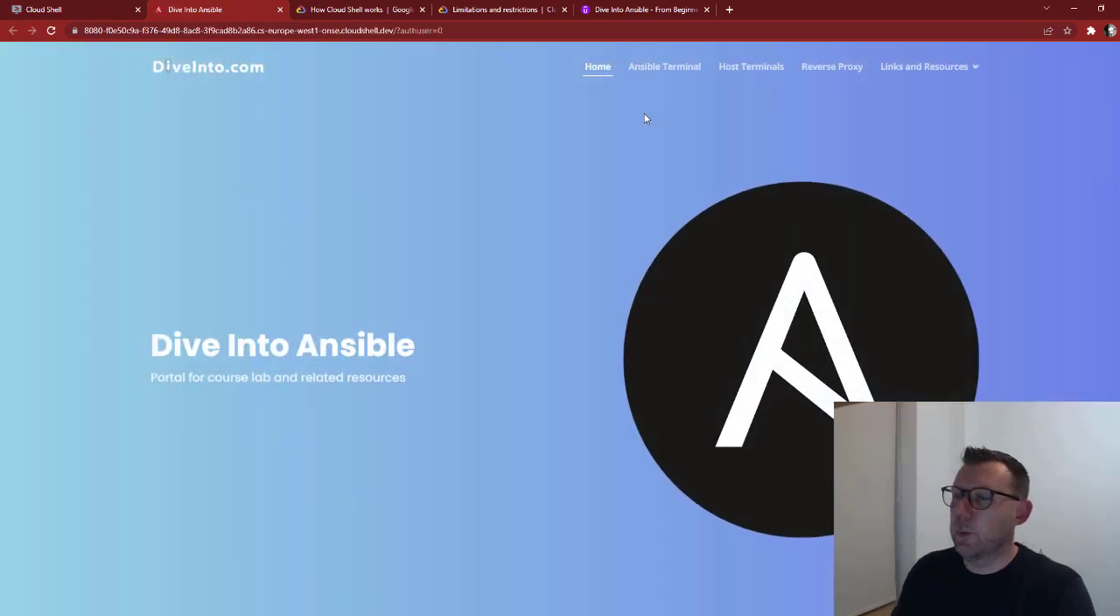
{"action": "scroll", "scroll_direction": "down", "scroll_amount": 3}
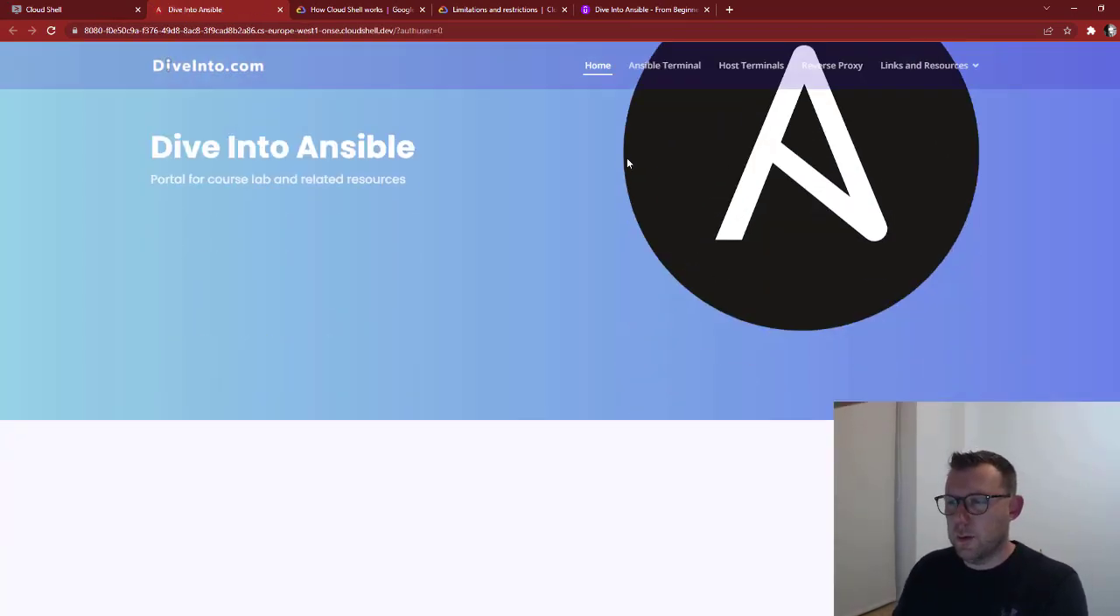
{"action": "left_click", "coordinate": [750, 65]}
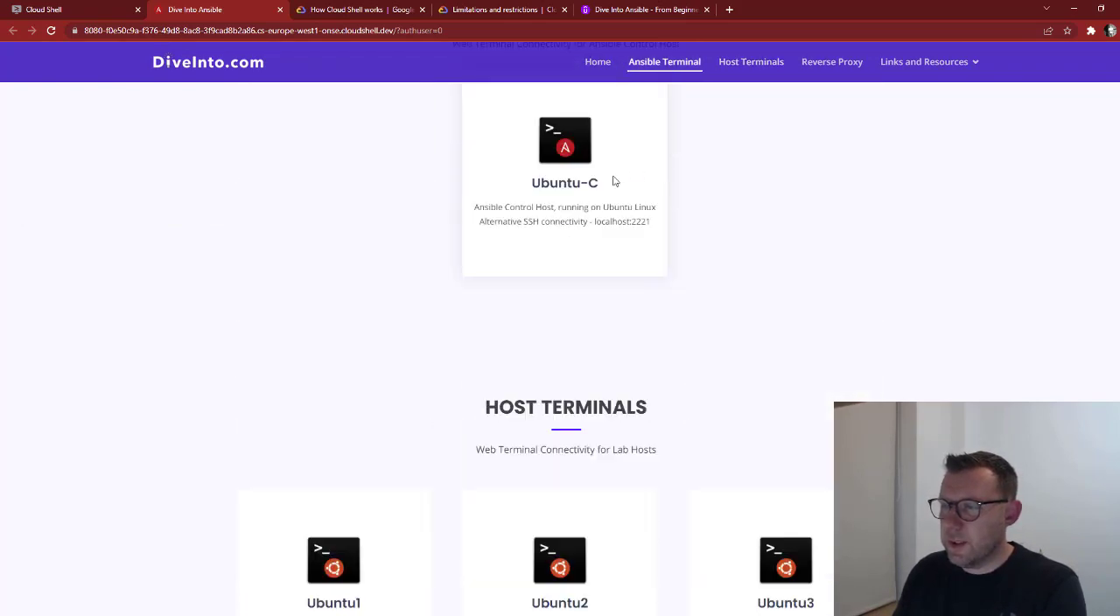
Step: Open the Ubuntu-C control host web terminal in a new tab
{"action": "scroll", "scroll_direction": "down", "scroll_amount": 3}
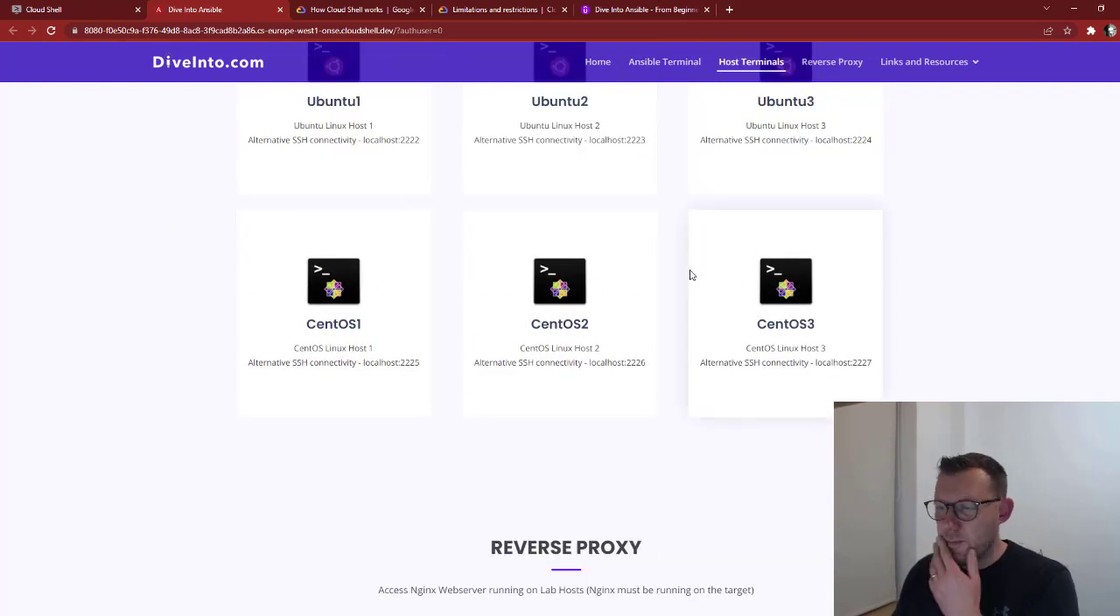
{"action": "left_click", "coordinate": [665, 62]}
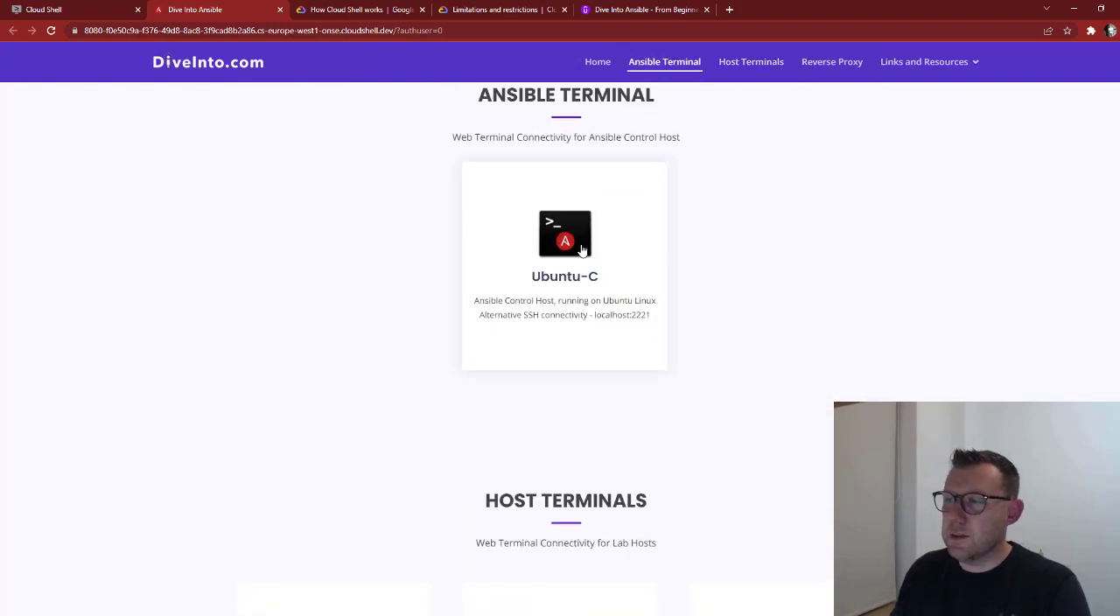
{"action": "left_click", "coordinate": [563, 234]}
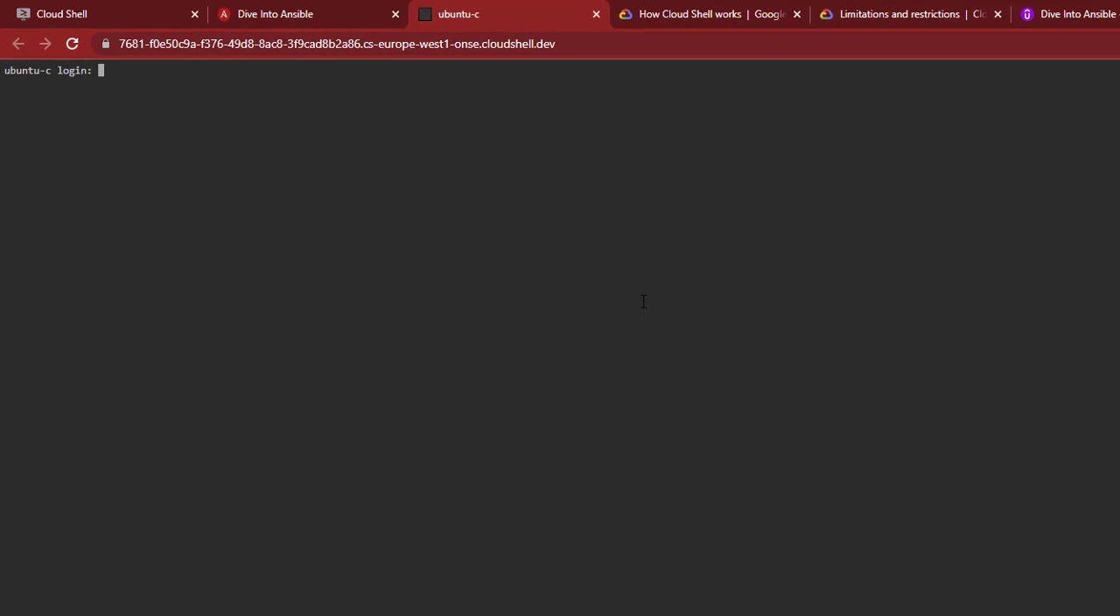
Step: Log in as ansible, list the home folder, create an ansible directory and move into it
{"action": "type", "text": "ansible"}
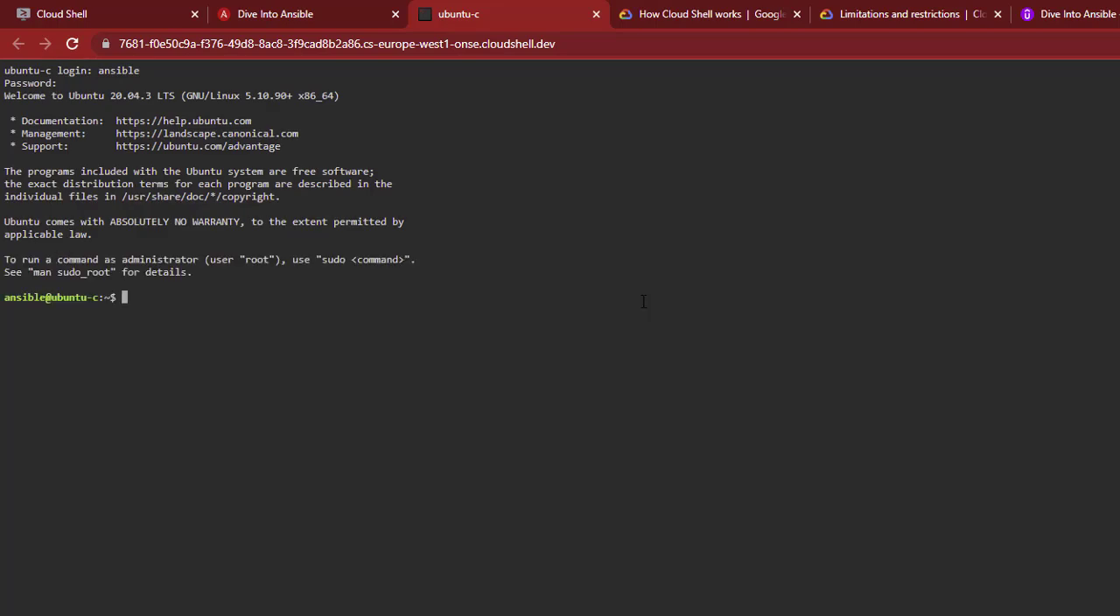
{"action": "type", "text": "ls -al"}
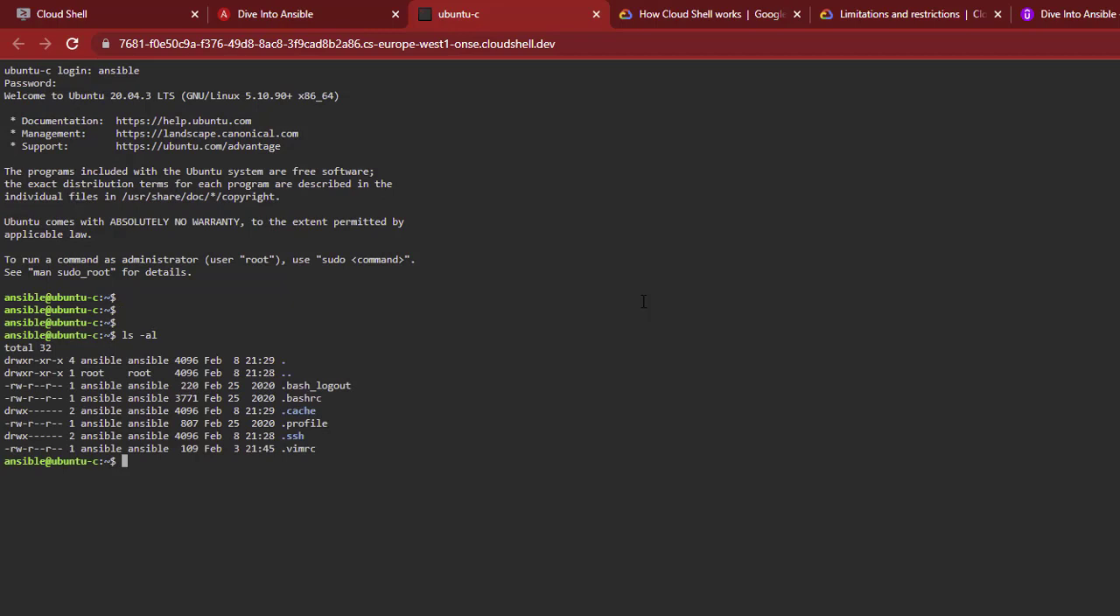
{"action": "type", "text": "mkdir ansibl"}
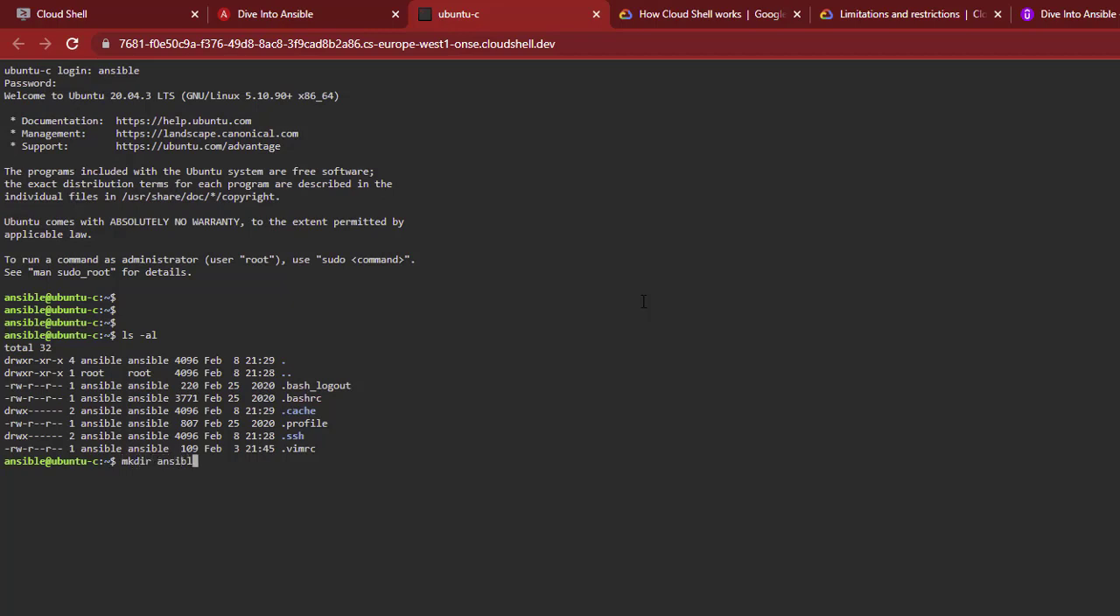
{"action": "type", "text": "e"}
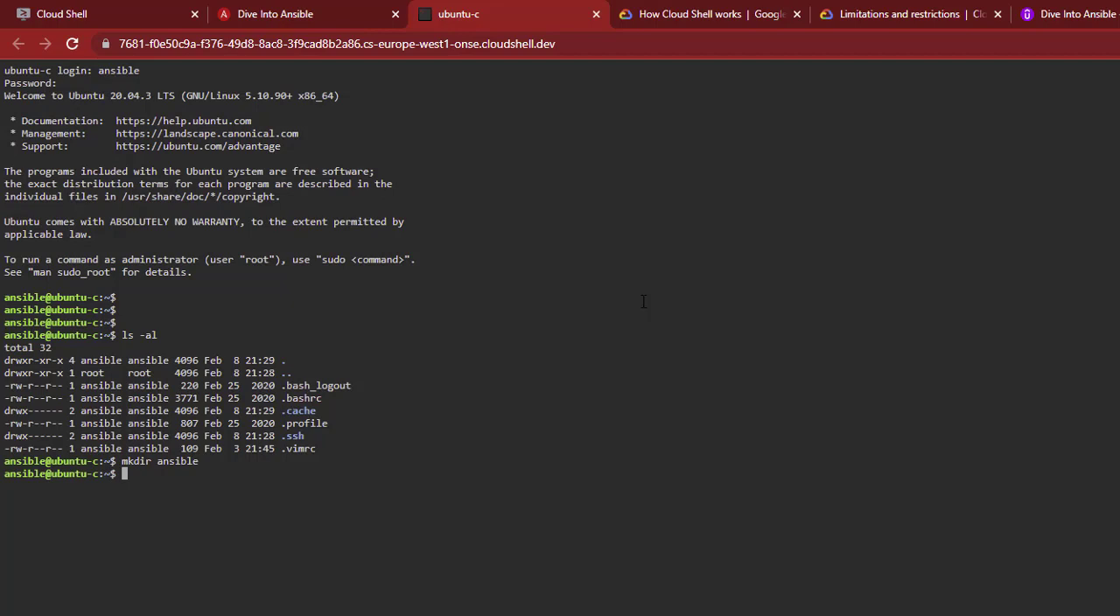
{"action": "type", "text": "cd ansible/"}
{"action": "type", "text": "vi de"}
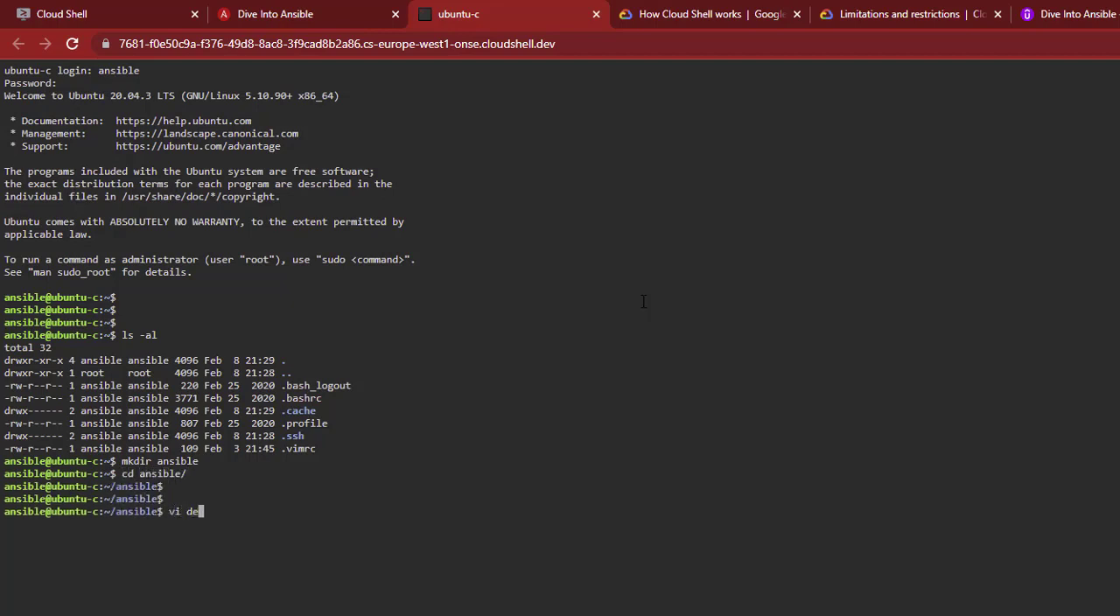
Step: Start the config file in vi with a [defaults] section, checking the Cloud Shell tab briefly
{"action": "type", "text": "ansib"}
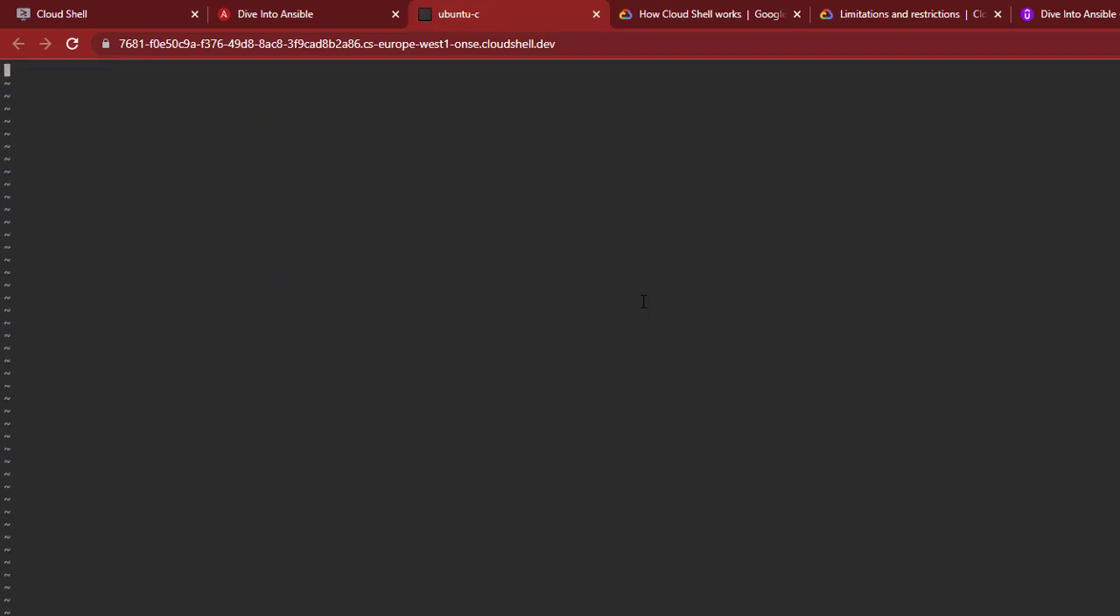
{"action": "type", "text": "[default]"}
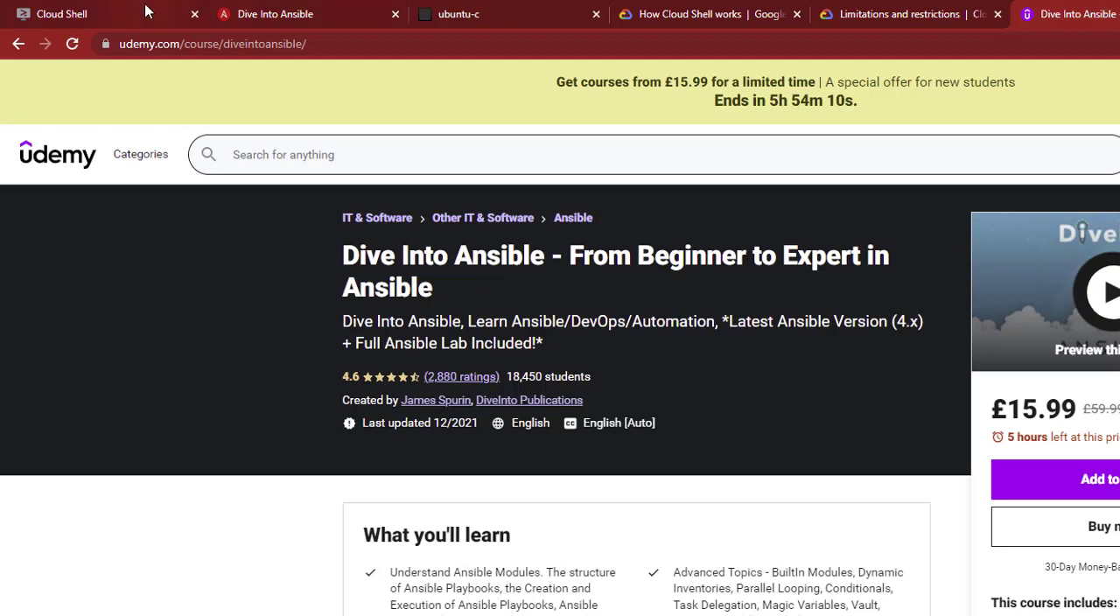
{"action": "left_click", "coordinate": [61, 12]}
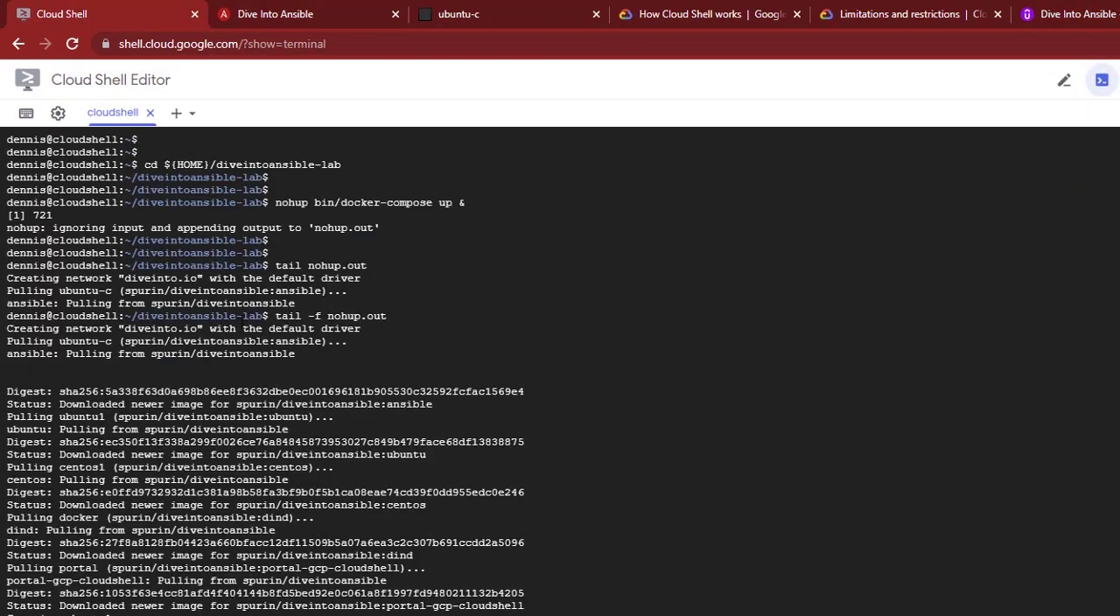
{"action": "left_click", "coordinate": [458, 14]}
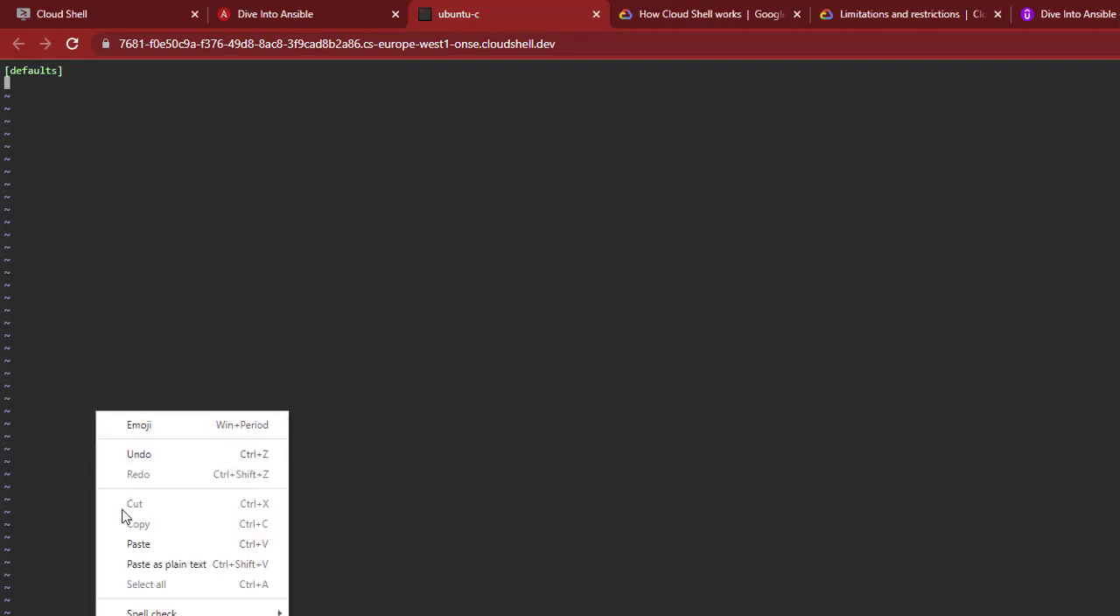
Step: Paste the [defaults] settings into ansible.cfg and save it with :wq
{"action": "left_click", "coordinate": [136, 543]}
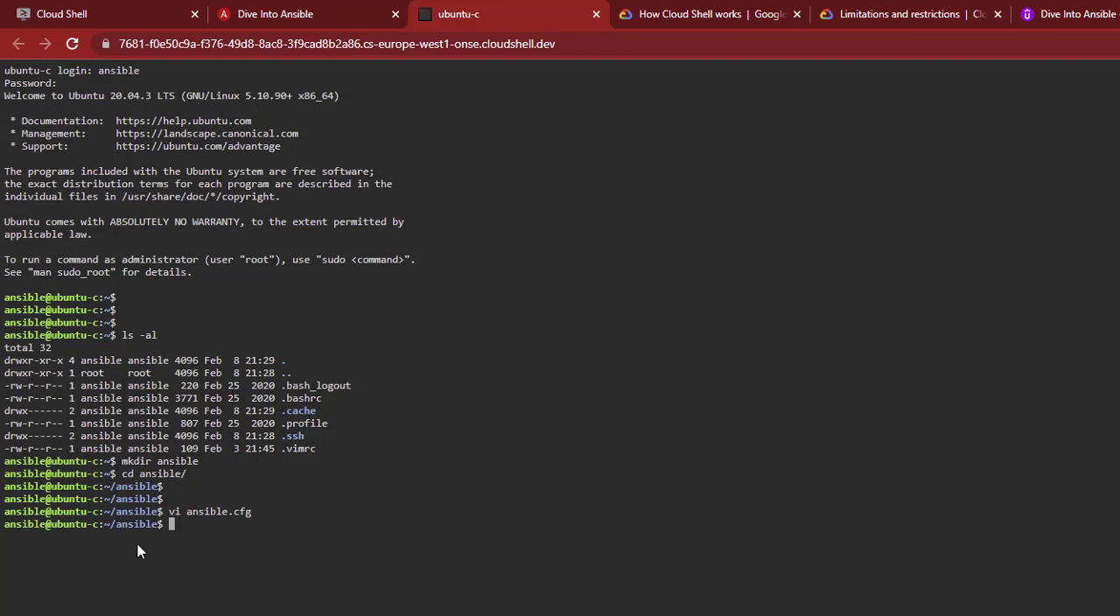
{"action": "type", "text": "vi"}
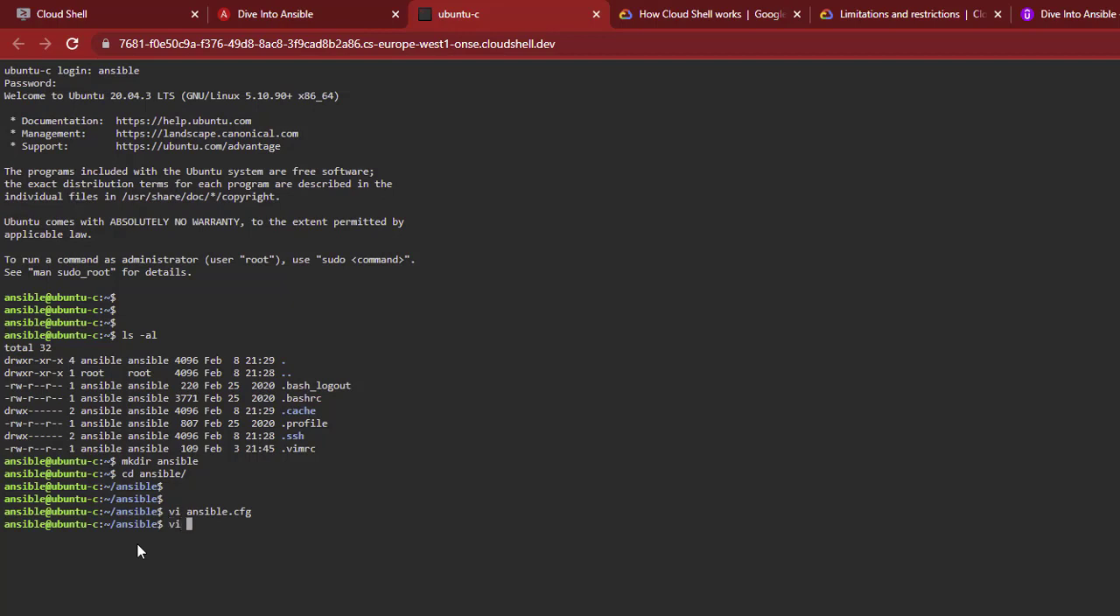
Step: Create hosts.ini in vi with the pasted host list and save it
{"action": "type", "text": "h"}
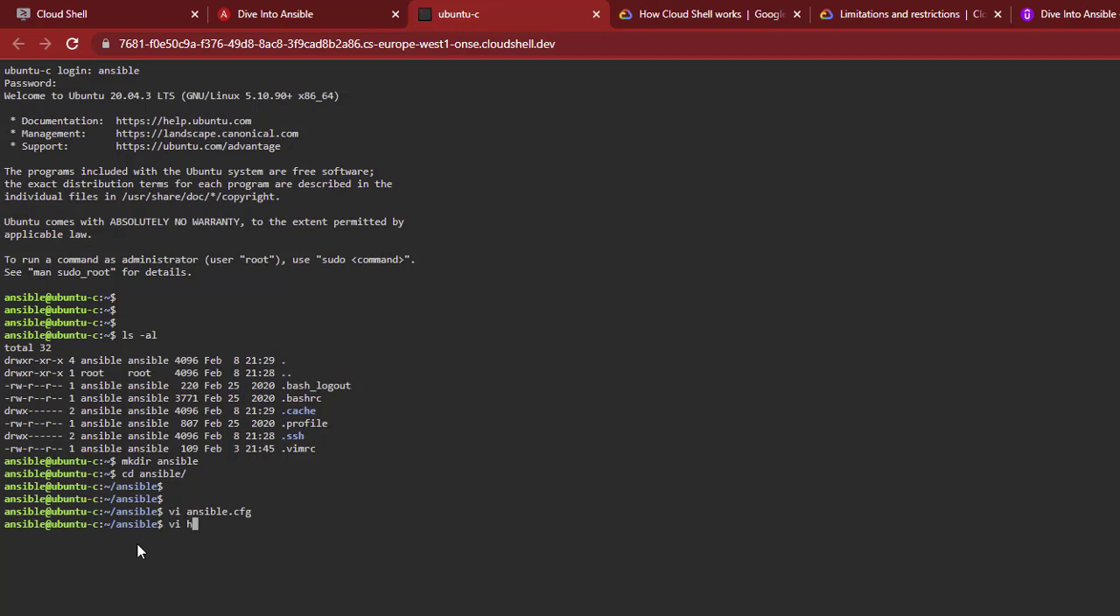
{"action": "type", "text": "osts."}
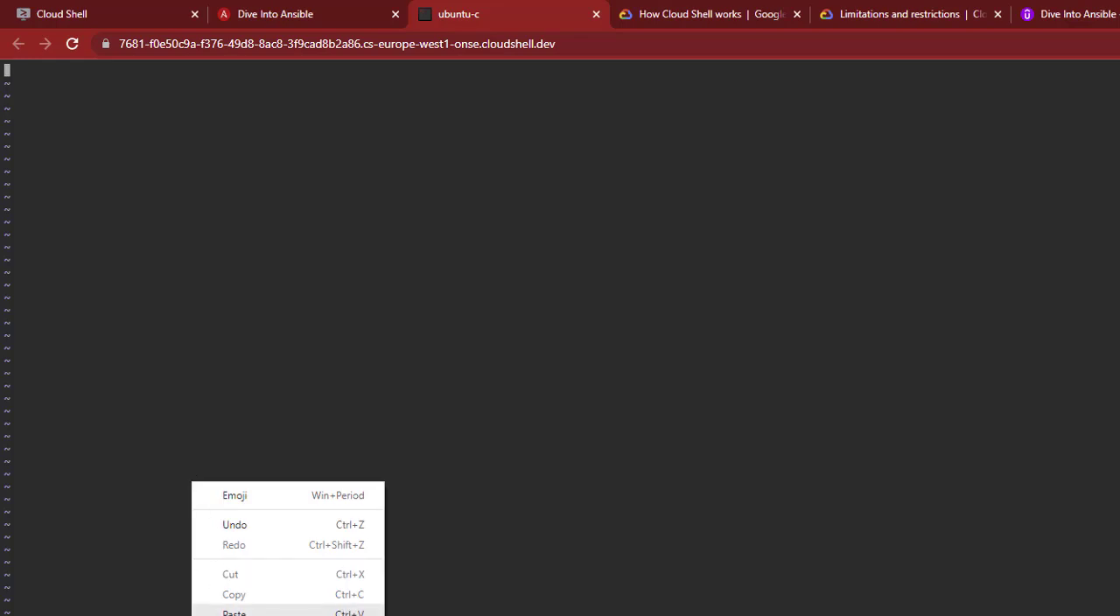
{"action": "left_click", "coordinate": [235, 612]}
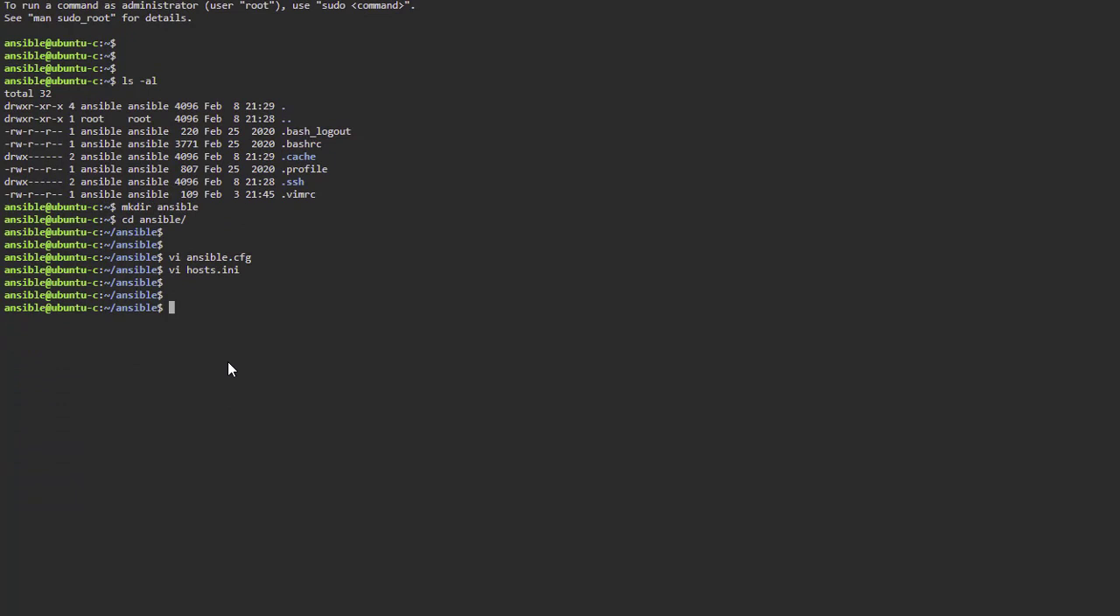
Step: Run ansible -i hosts.ini all -m shell -a 'uptime' so all six hosts report CHANGED with rc=0
{"action": "type", "text": "ansible"}
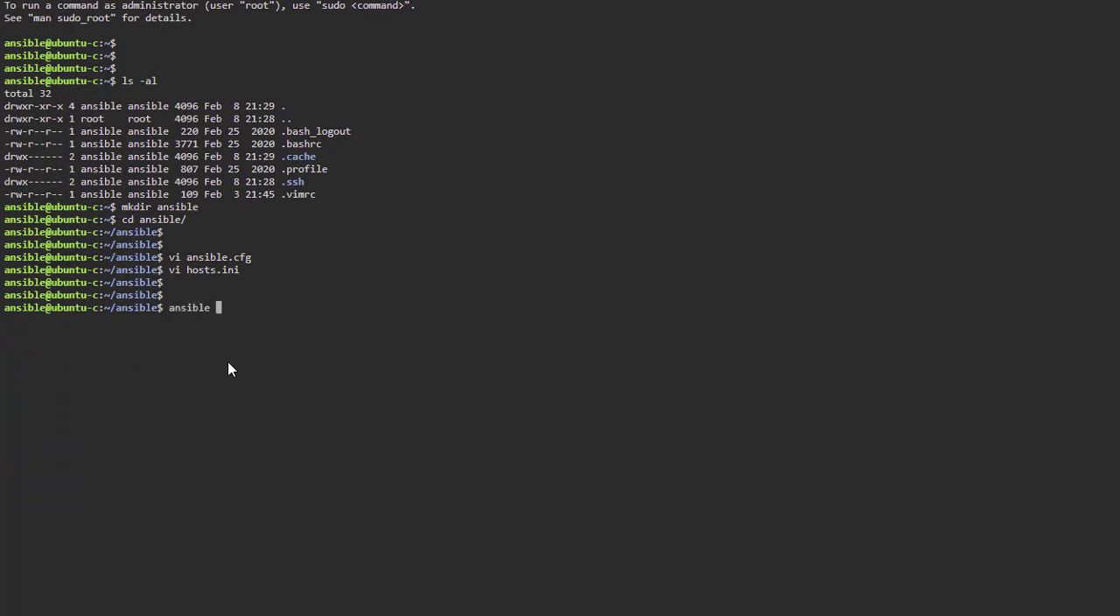
{"action": "type", "text": "-i hosts.ini"}
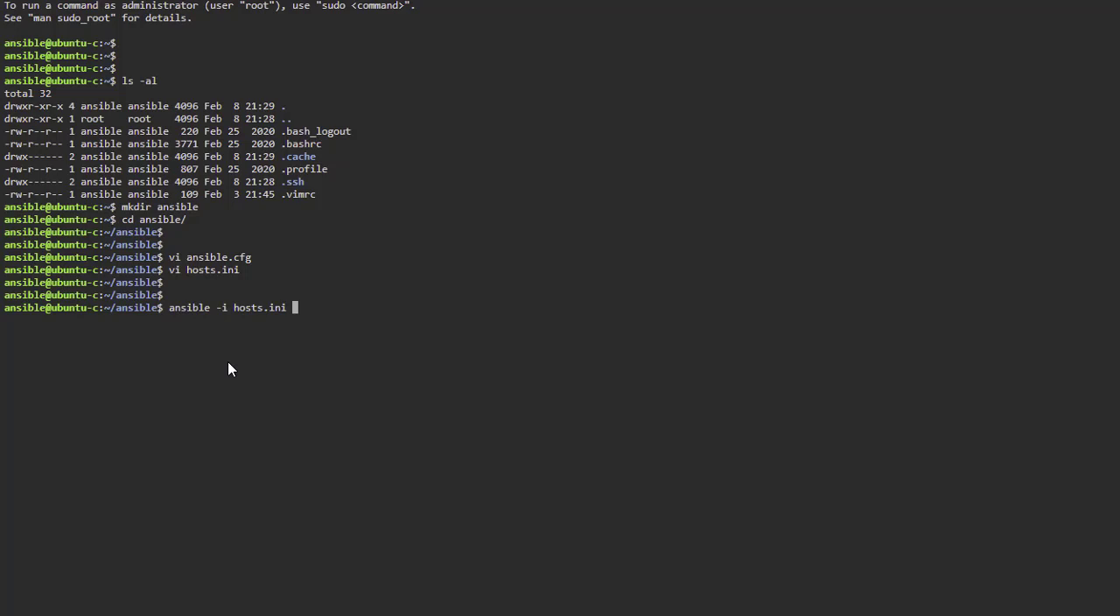
{"action": "type", "text": "all"}
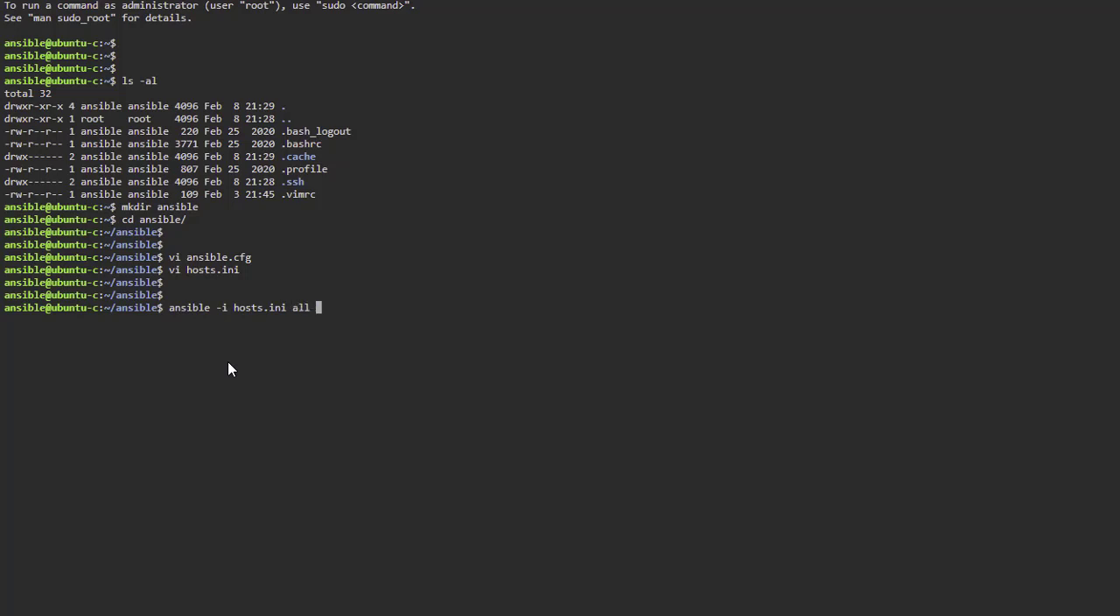
{"action": "type", "text": "-m shell -a 'up"}
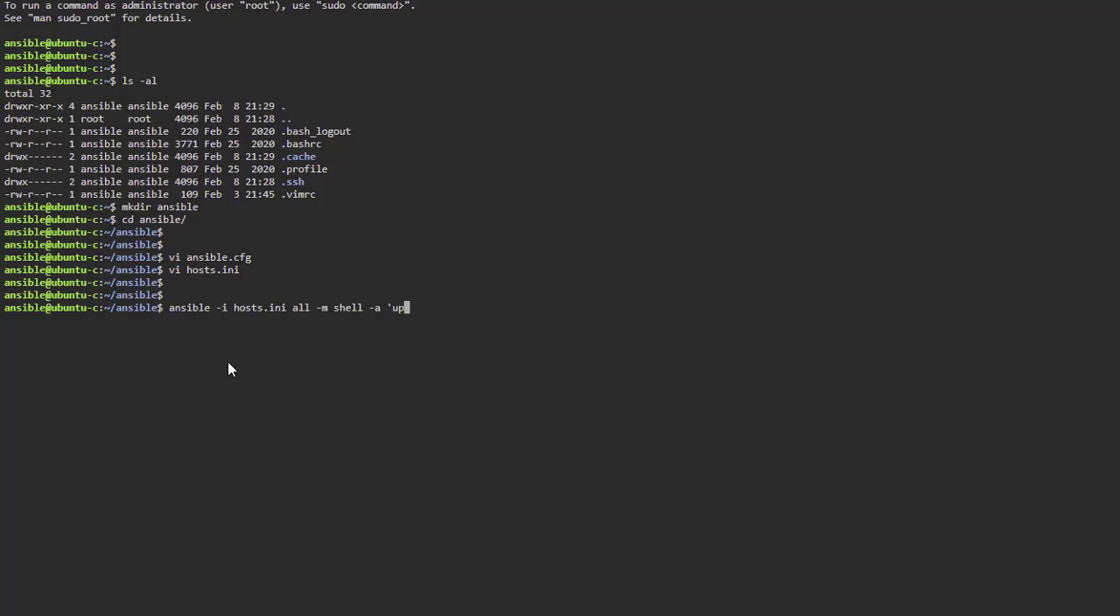
{"action": "type", "text": "time'"}
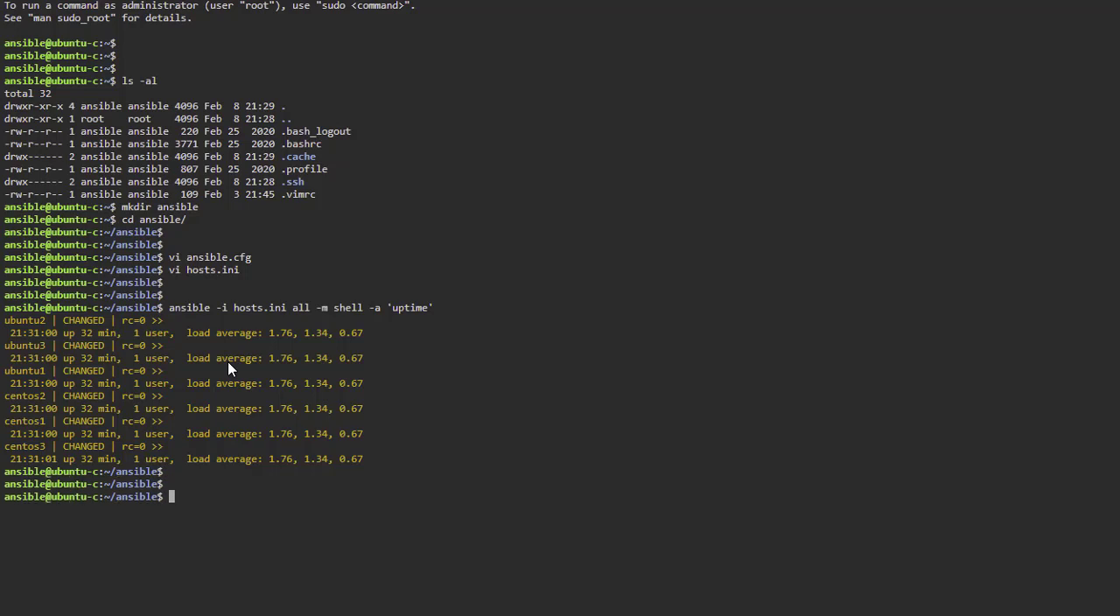
Step: Run a for loop over `cat hosts.ini` that echoes each host name
{"action": "type", "text": "for i in"}
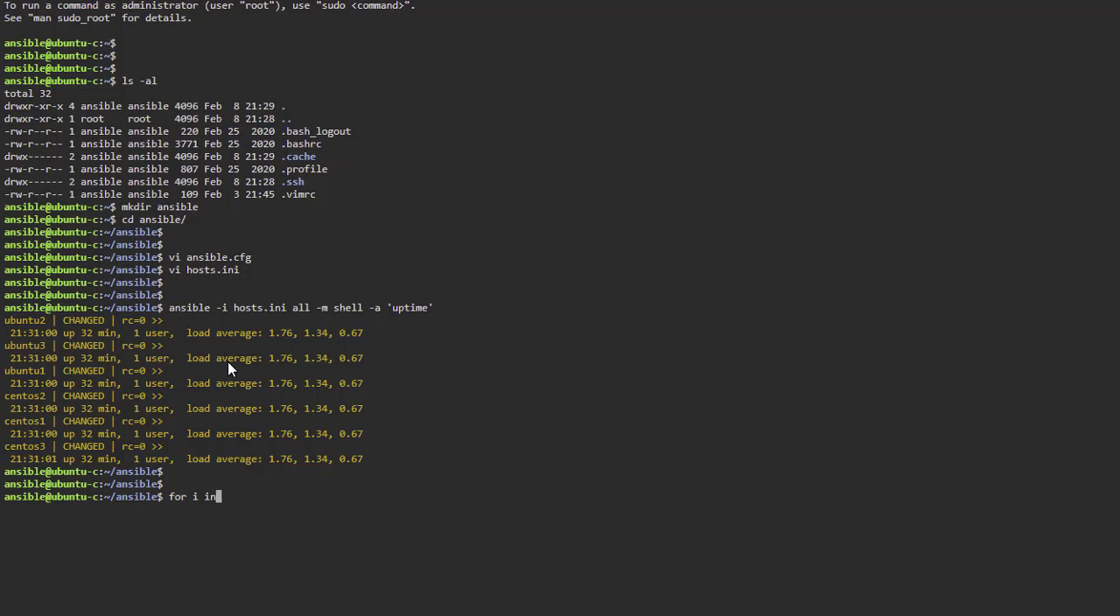
{"action": "type", "text": "`"}
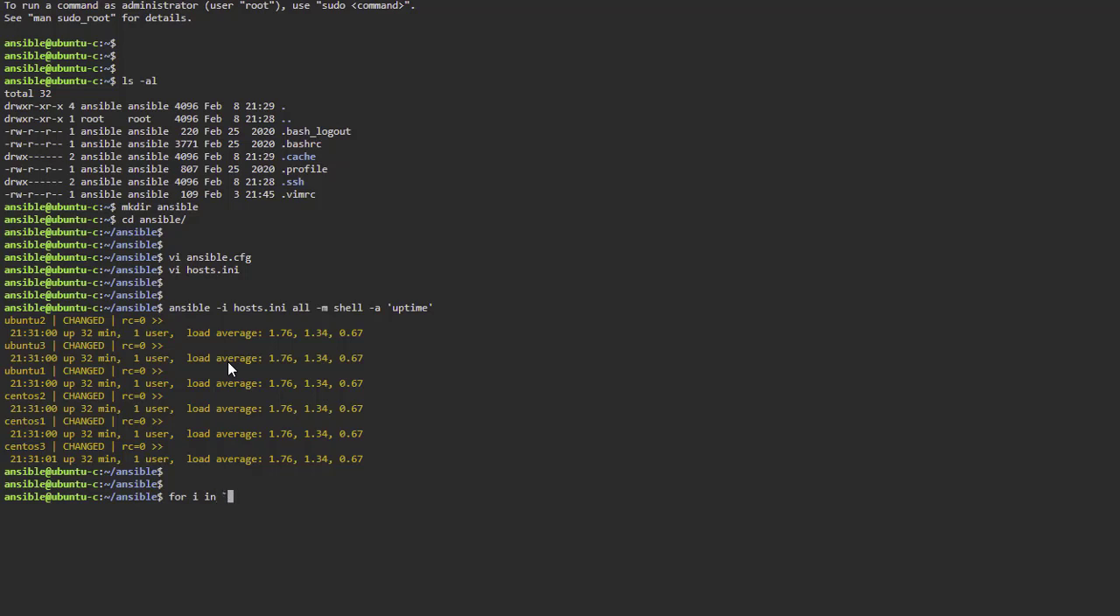
{"action": "type", "text": "cat hosts.ini`; do e"}
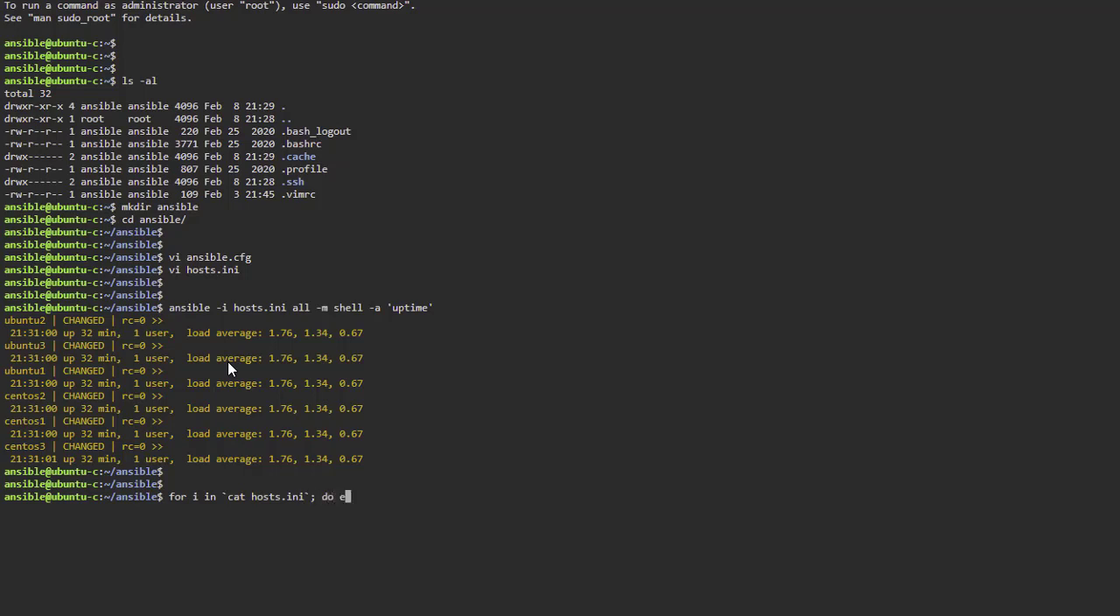
{"action": "type", "text": "cho"}
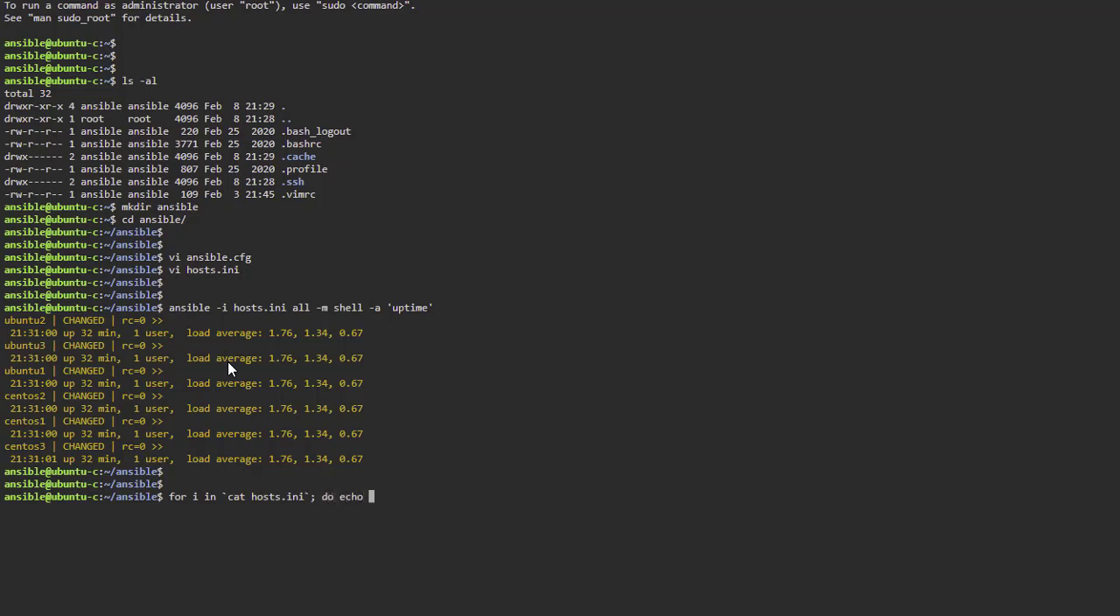
{"action": "type", "text": "$i; done"}
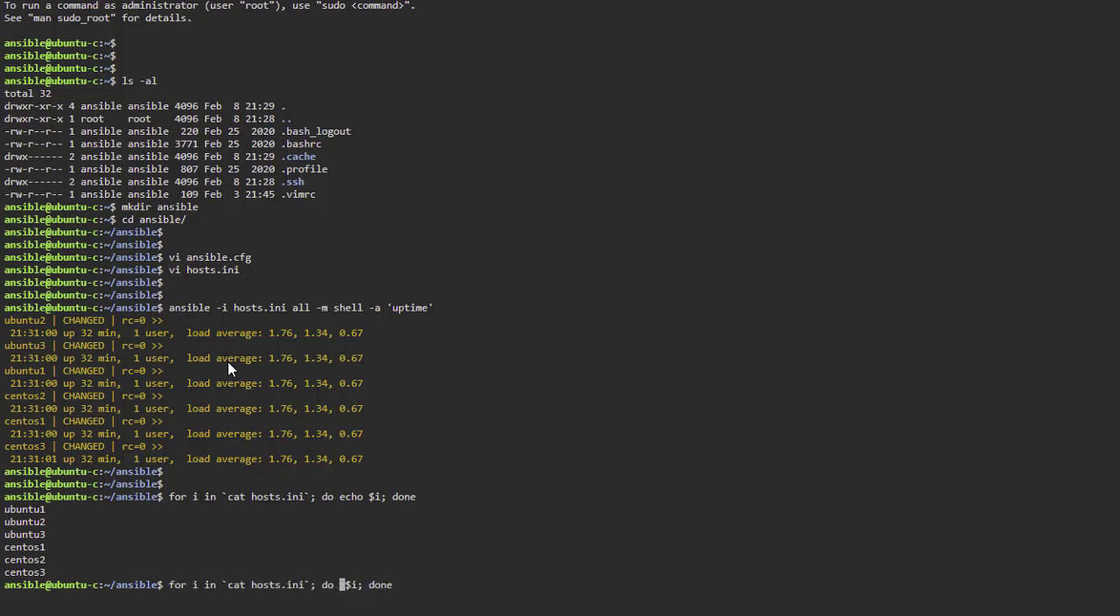
Step: Rerun the loop to ssh into each host and print its uptime
{"action": "type", "text": "ssh"}
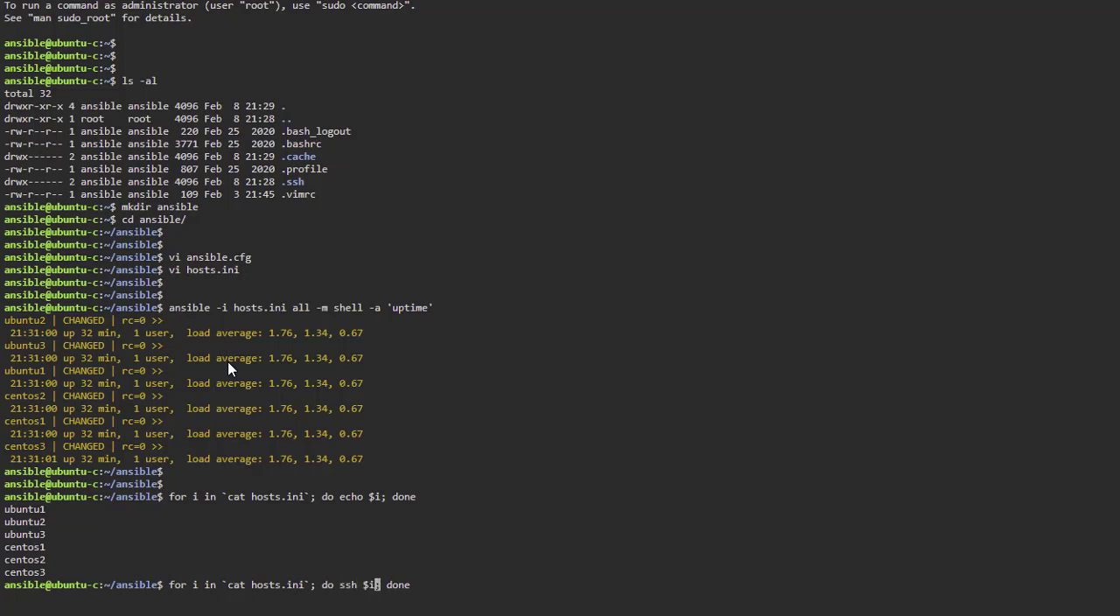
{"action": "type", "text": "uptime"}
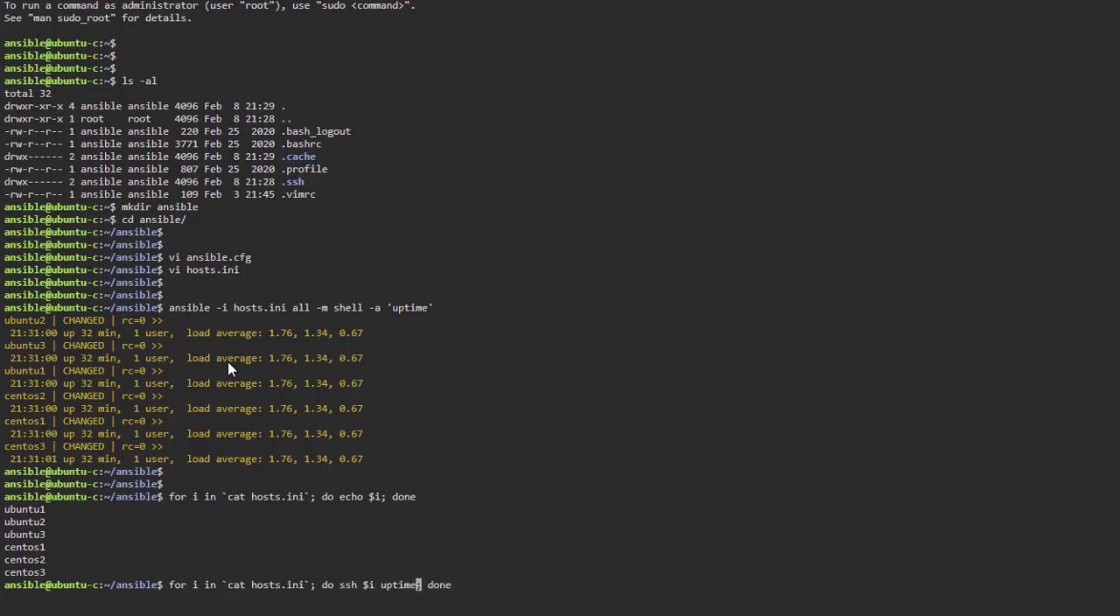
{"action": "key", "text": "Return"}
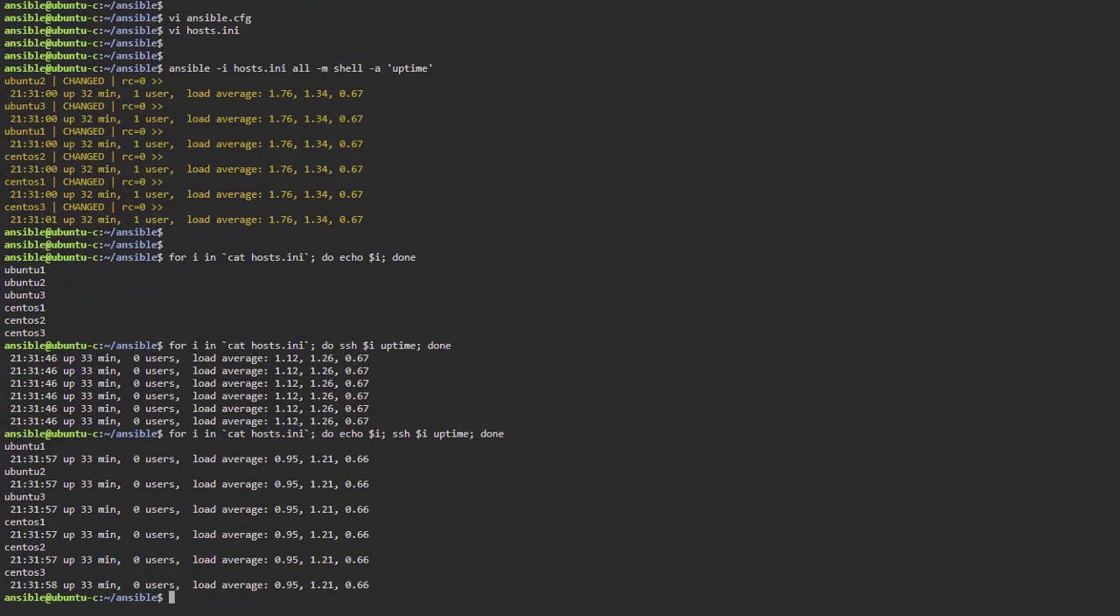
Step: SSH to centos1 as ansible, list files and disk usage, then exit
{"action": "type", "text": "sh"}
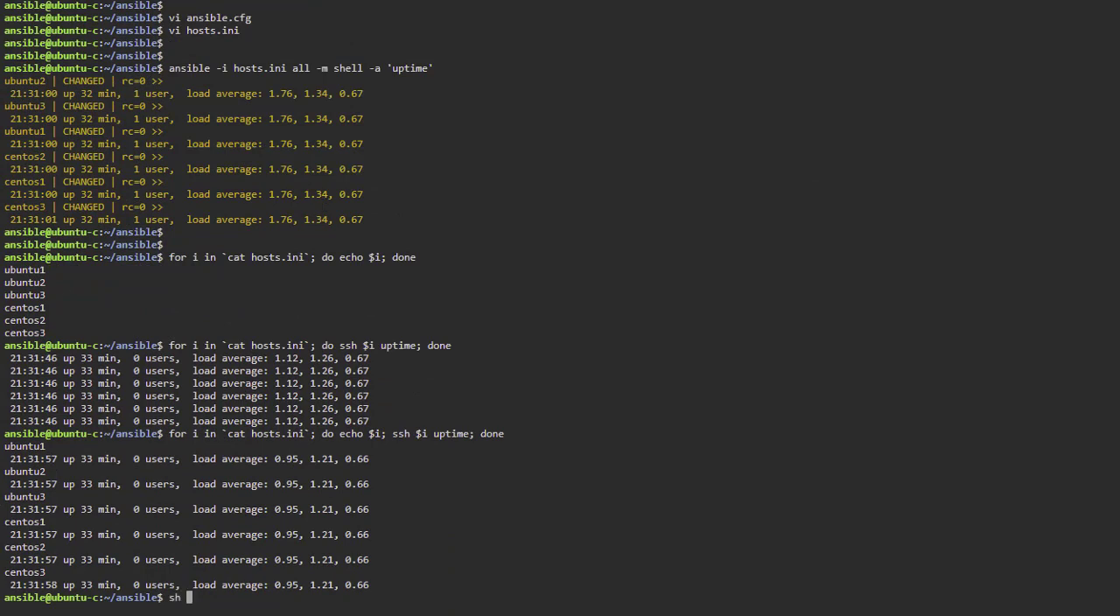
{"action": "type", "text": "sh"}
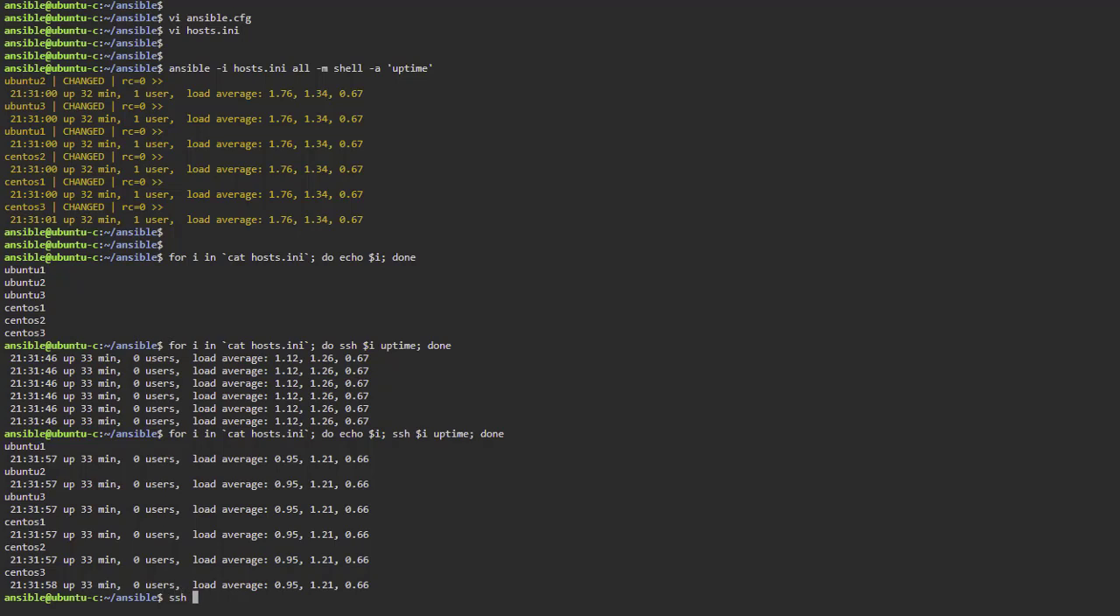
{"action": "right_click", "coordinate": [24, 308]}
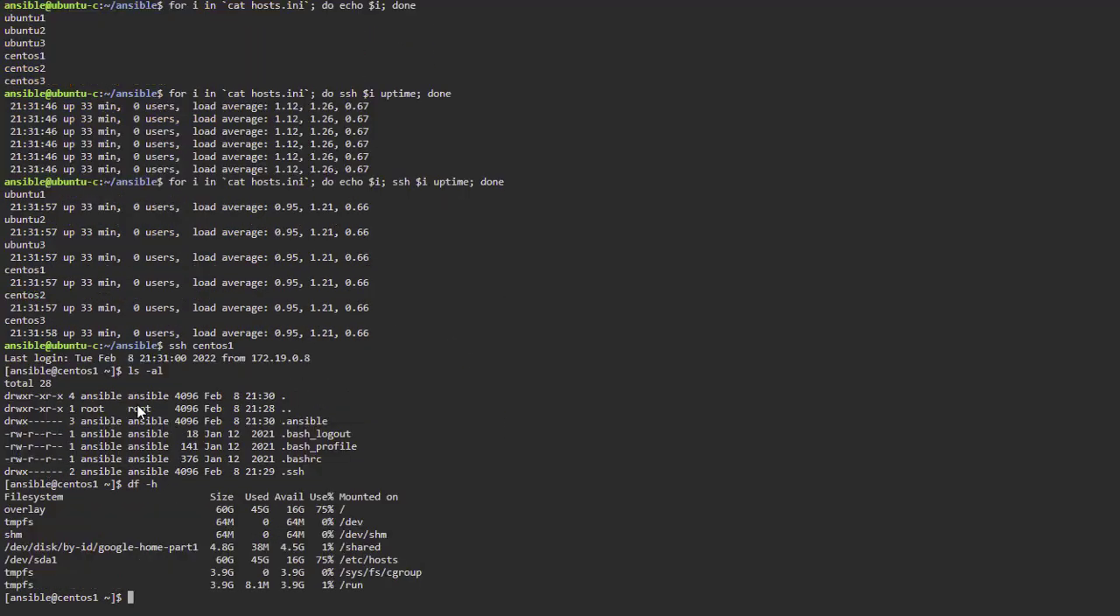
{"action": "type", "text": "exit"}
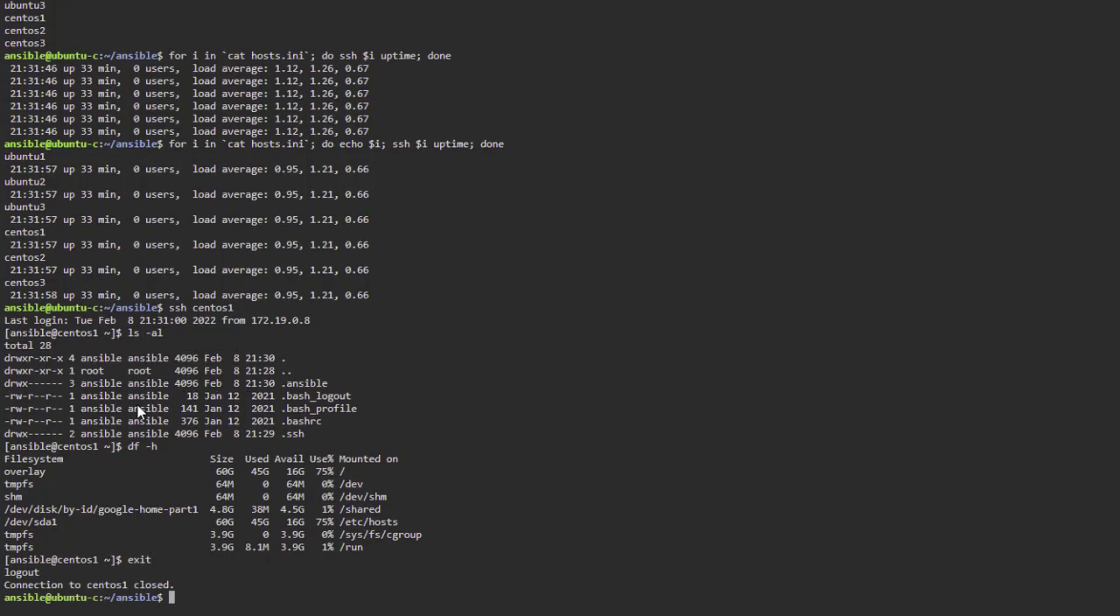
Step: Become root with sudo -i and ssh to centos1 as root
{"action": "type", "text": "sudo -i"}
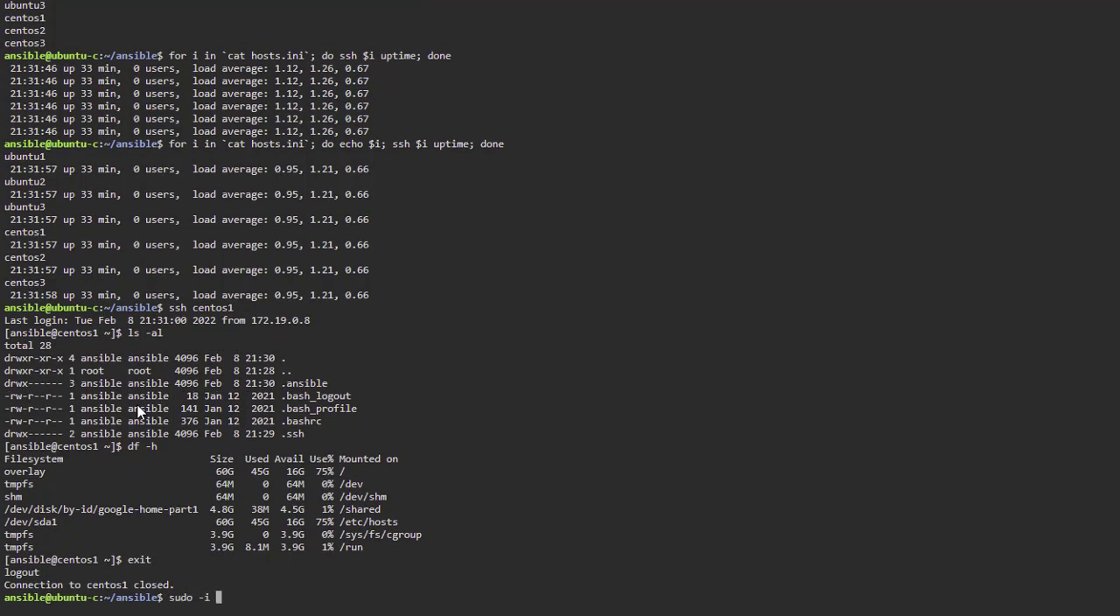
{"action": "key", "text": "Return"}
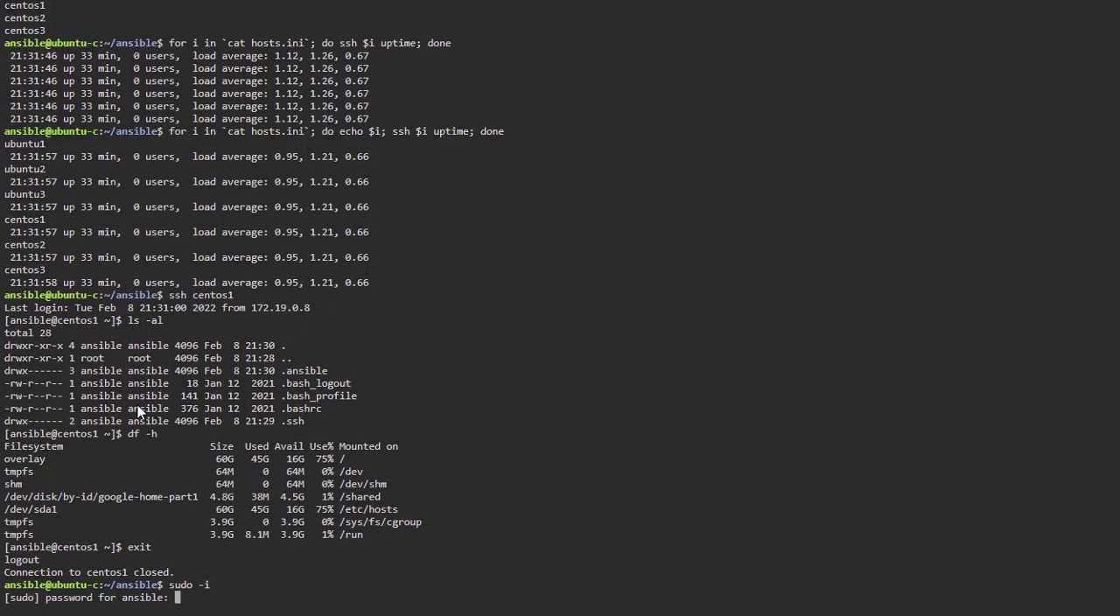
{"action": "type", "text": "s"}
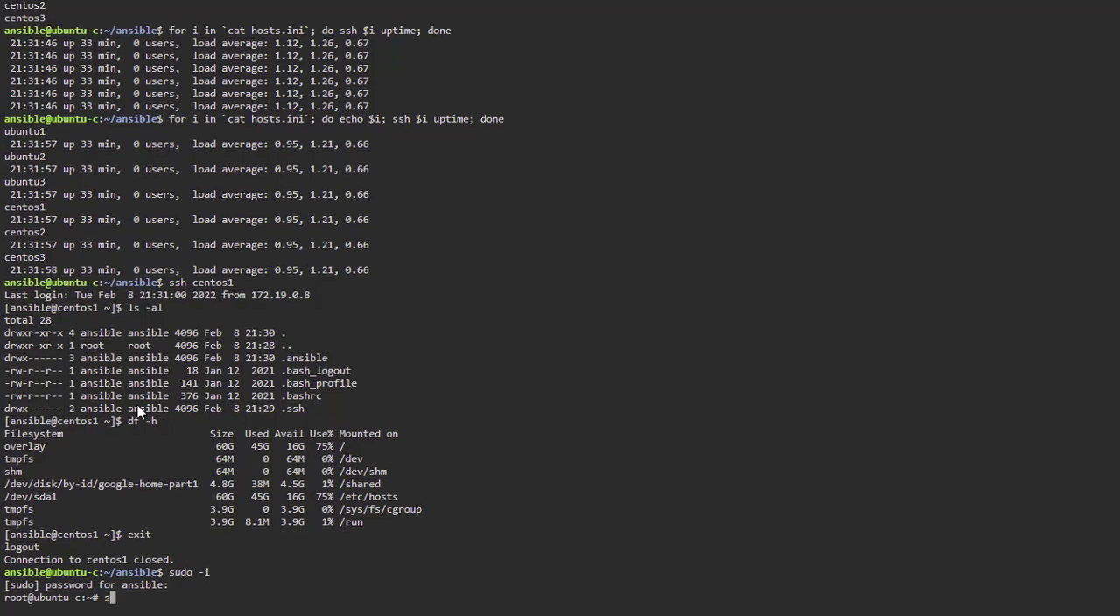
{"action": "type", "text": "sh"}
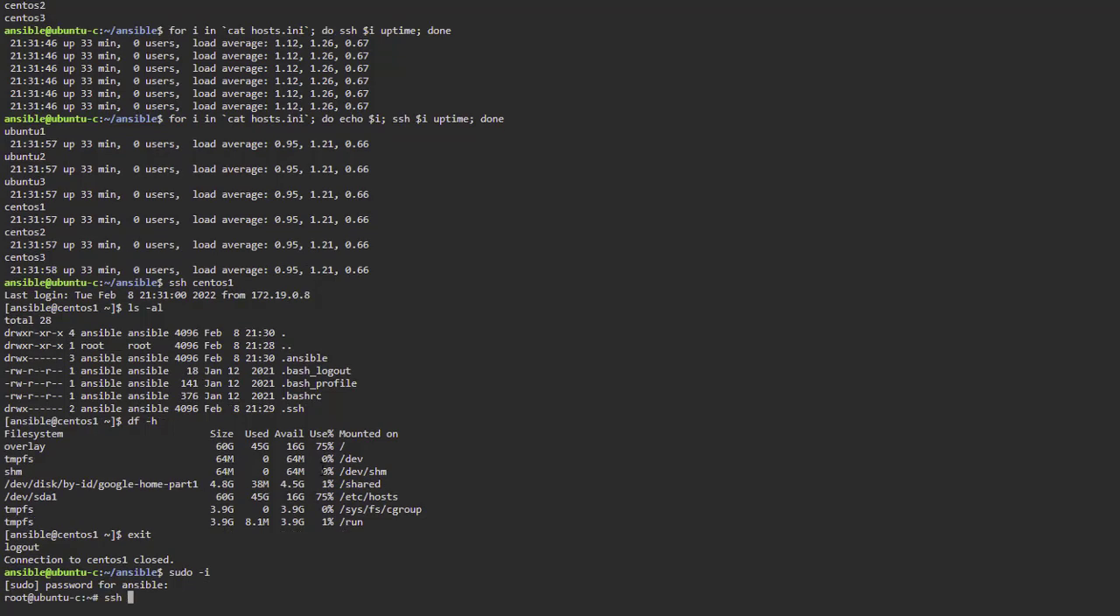
{"action": "type", "text": "centos1"}
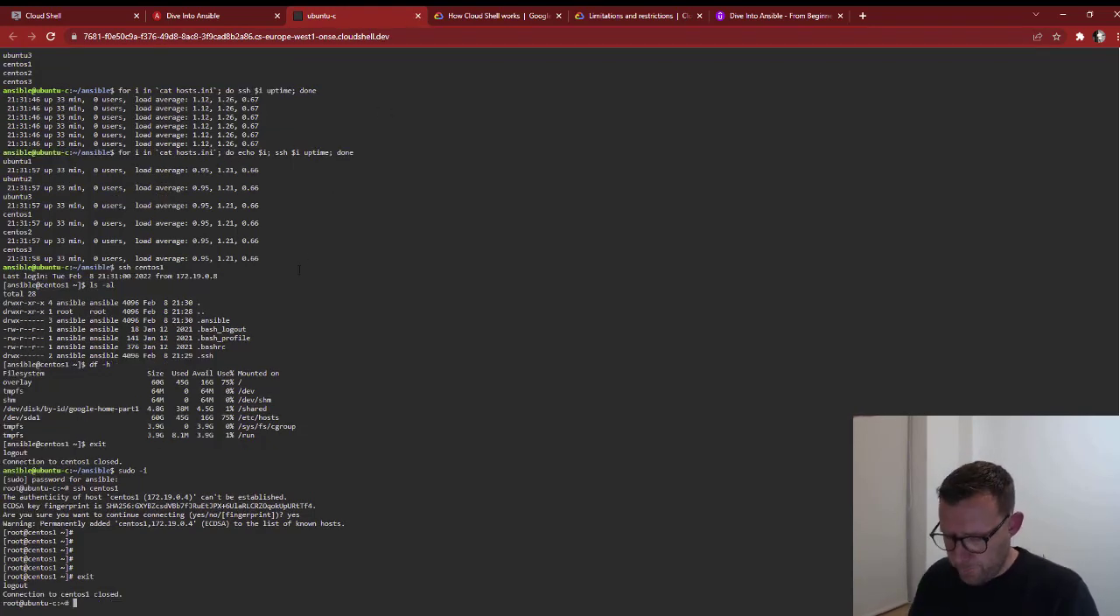
Step: Exit the root session, return to the Cloud Shell tab and run ls -al
{"action": "type", "text": "exit"}
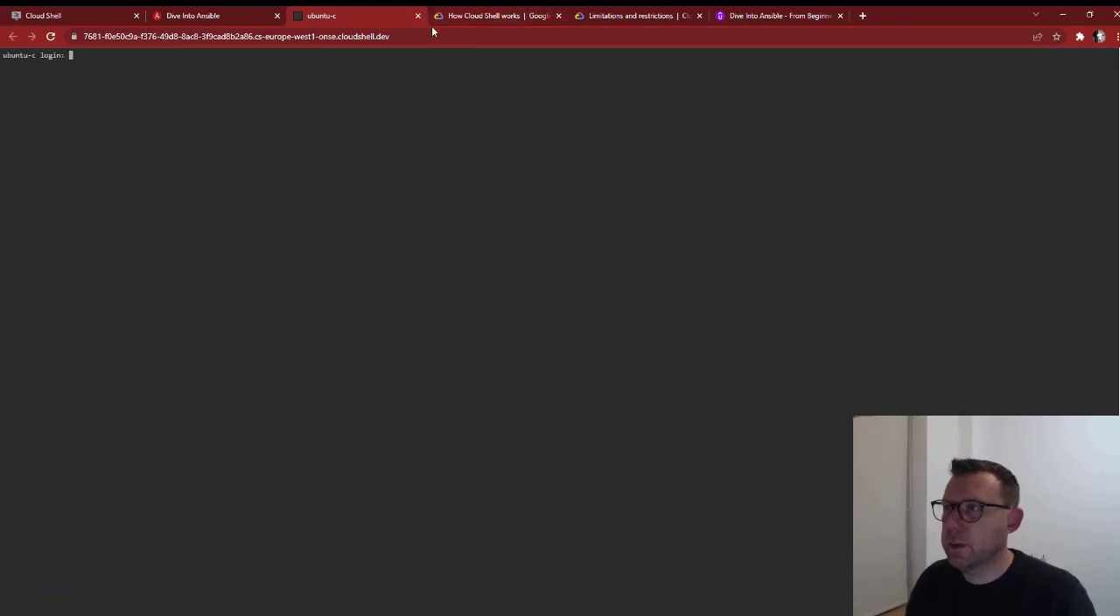
{"action": "left_click", "coordinate": [483, 15]}
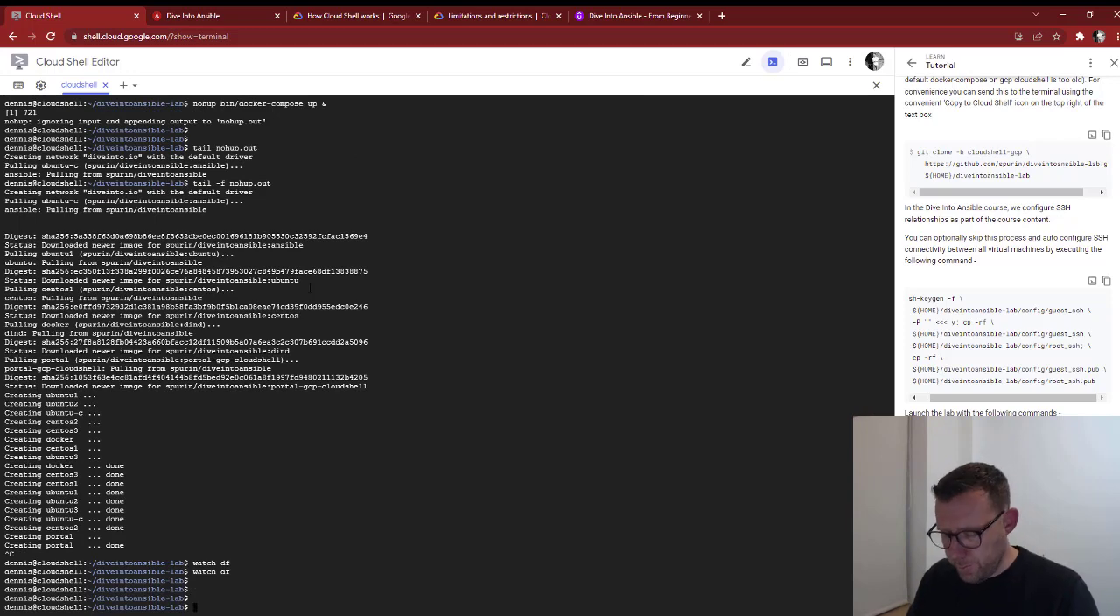
{"action": "type", "text": "ls -al"}
{"action": "type", "text": "touch"}
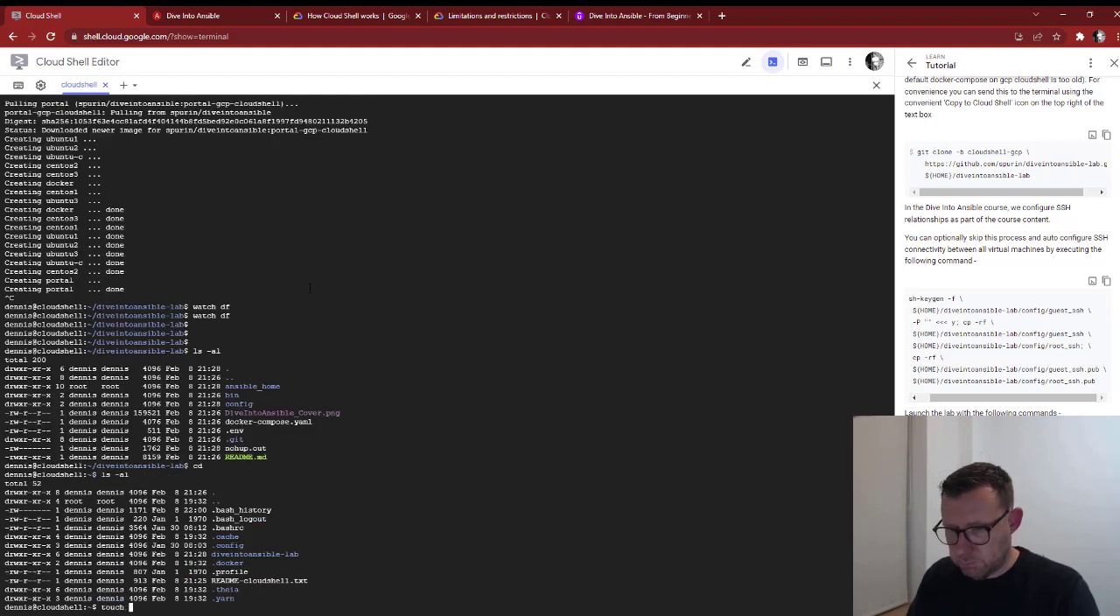
Step: Create the file dennis with touch and start vi hello before closing the terminal
{"action": "type", "text": "d"}
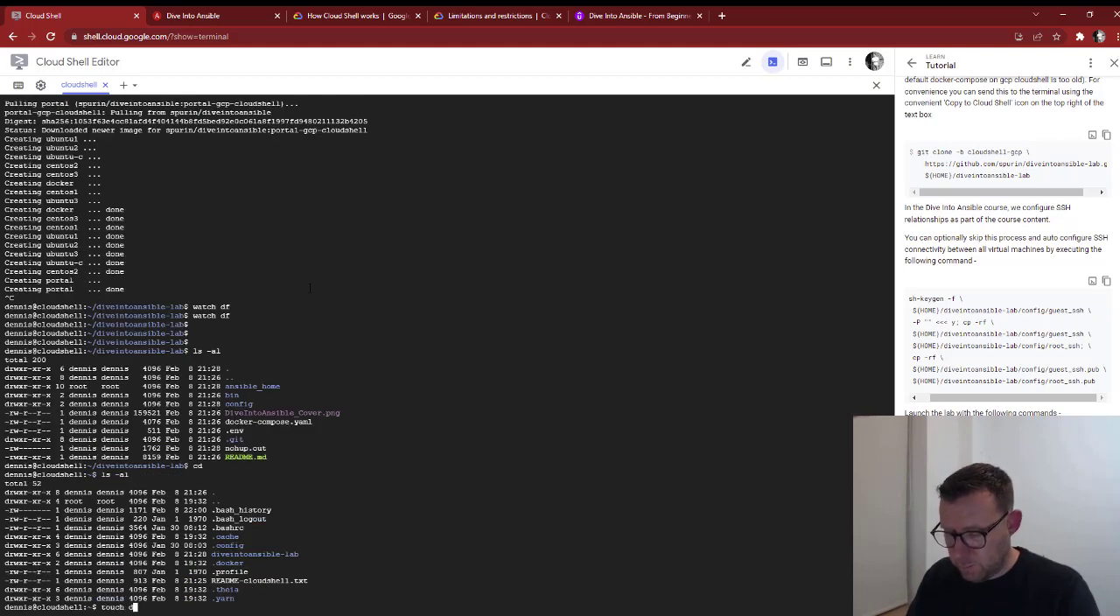
{"action": "type", "text": "dennis"}
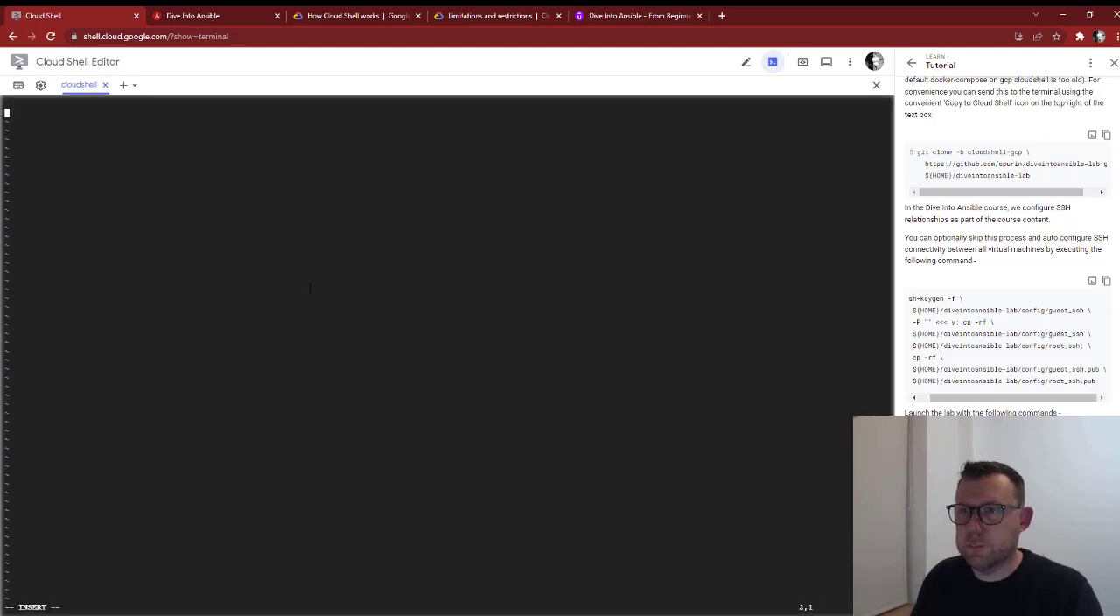
{"action": "type", "text": "hello"}
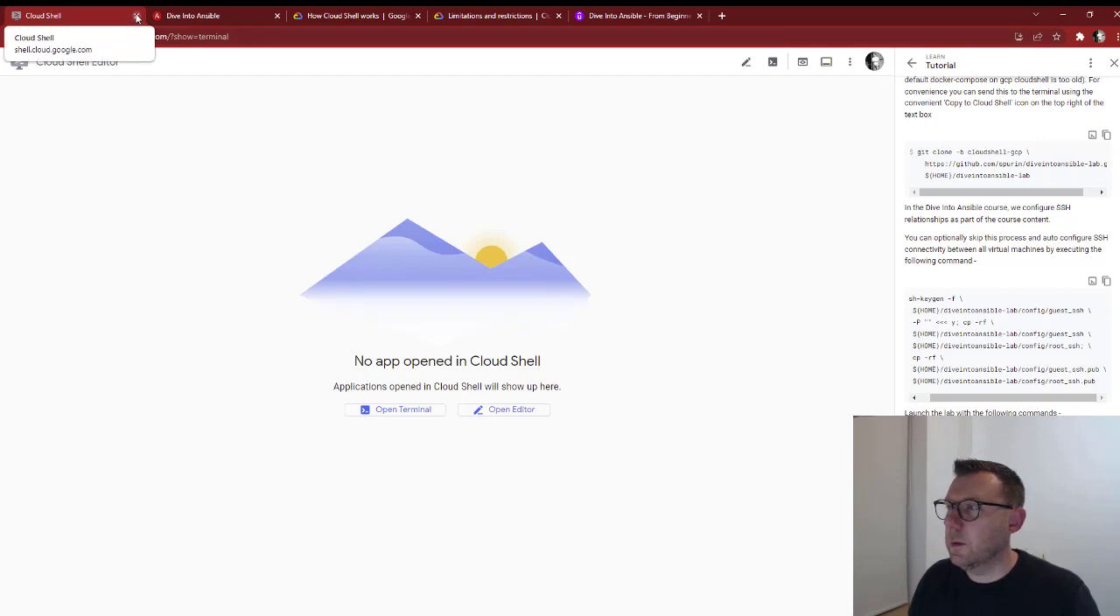
Step: Leave the Cloud Shell site and switch to the DiveInto Playground page
{"action": "left_click", "coordinate": [136, 16]}
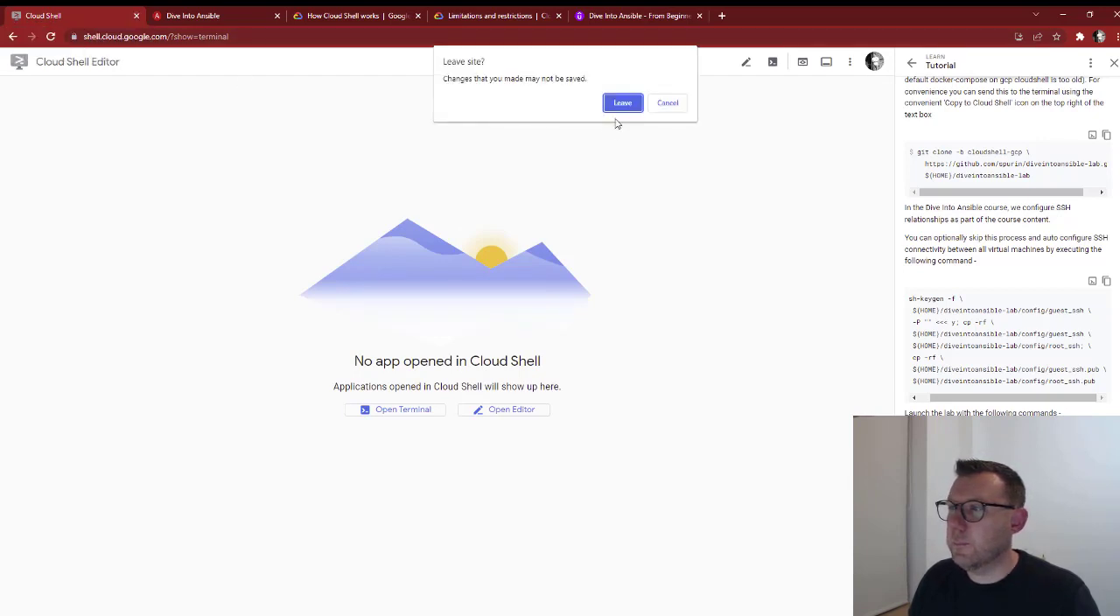
{"action": "left_click", "coordinate": [623, 102]}
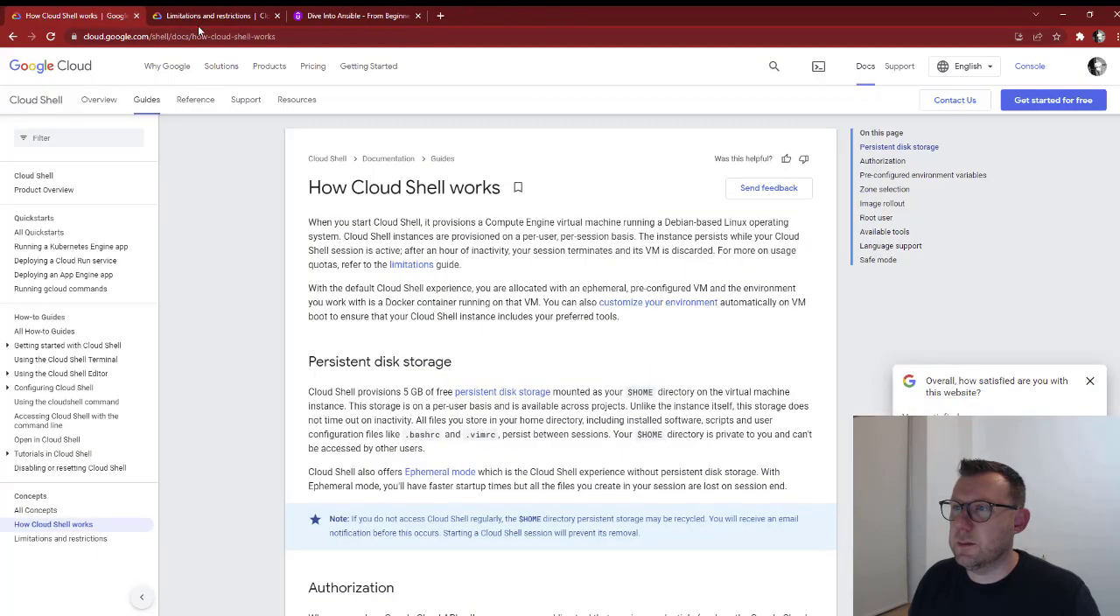
{"action": "left_click", "coordinate": [441, 16]}
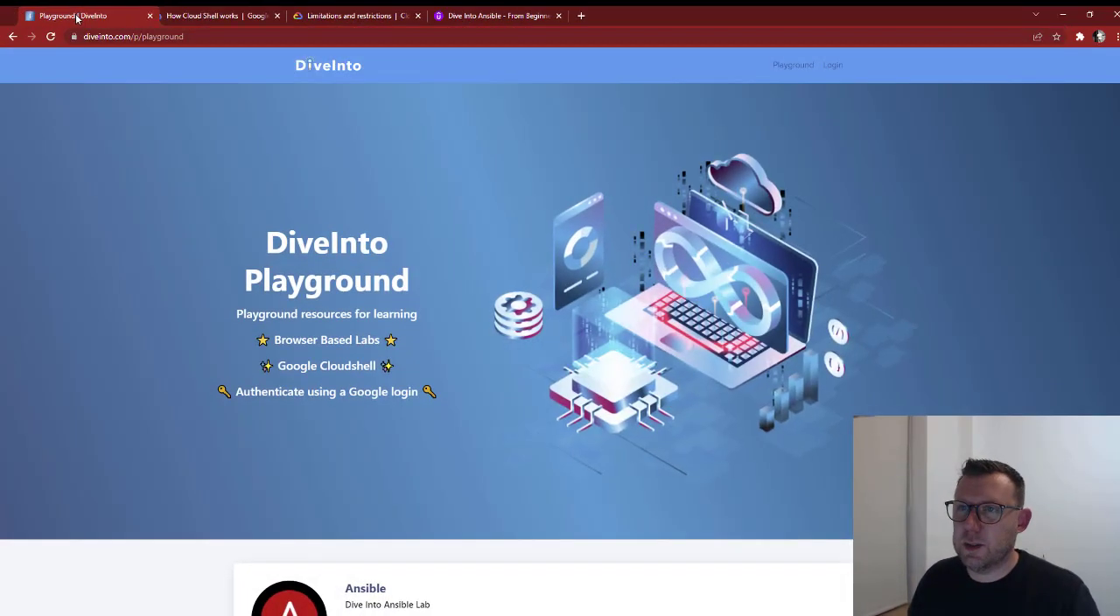
{"action": "scroll", "scroll_direction": "down", "scroll_amount": 3}
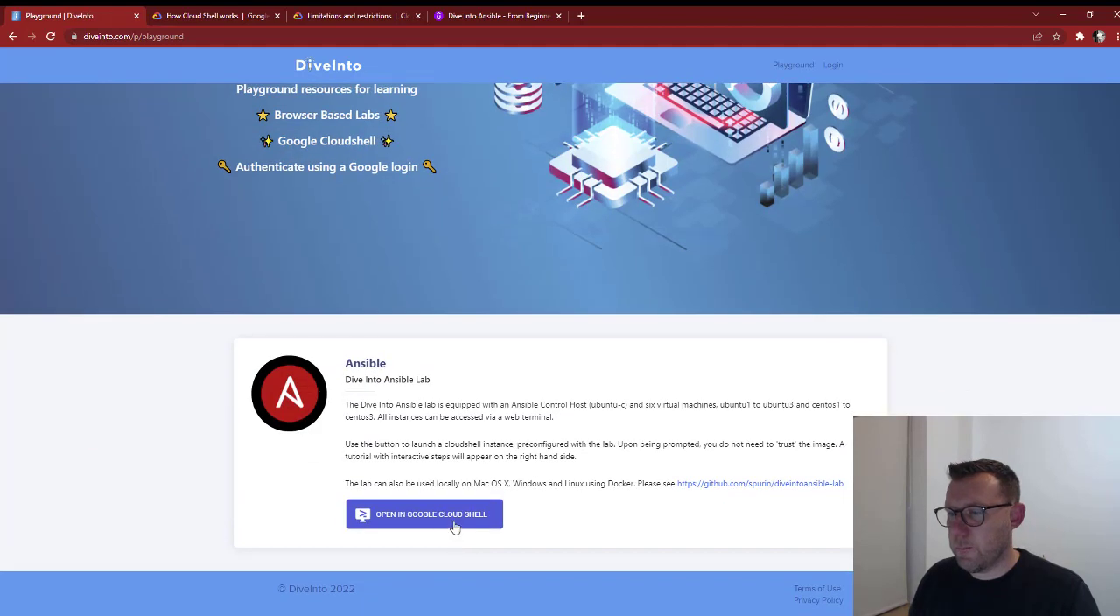
Step: Launch the Ansible lab in Cloud Shell and mark the lab repository as trusted
{"action": "left_click", "coordinate": [423, 515]}
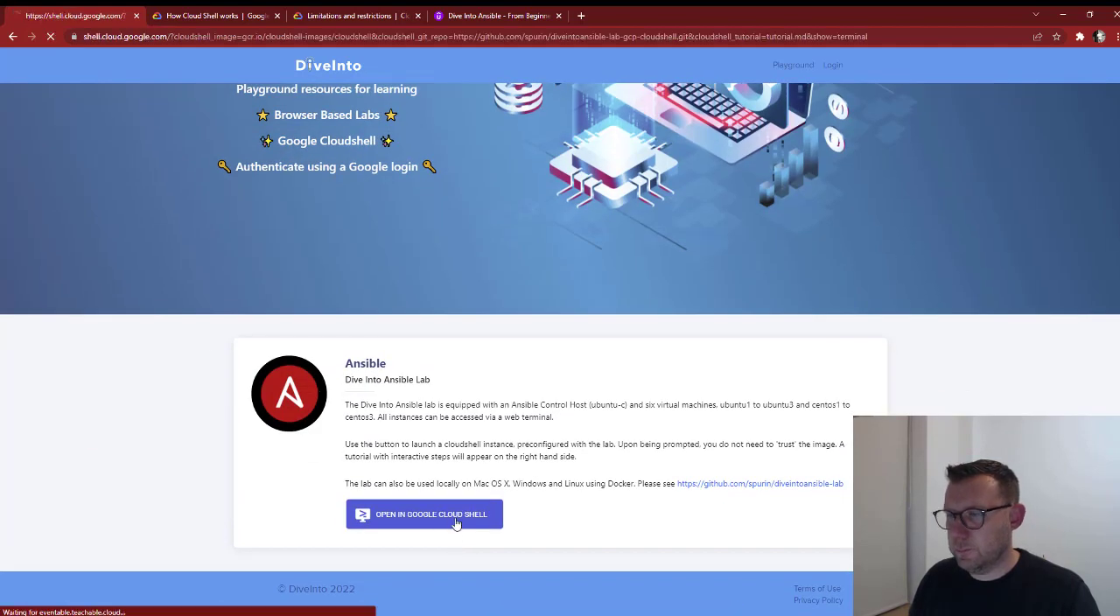
{"action": "left_click", "coordinate": [424, 515]}
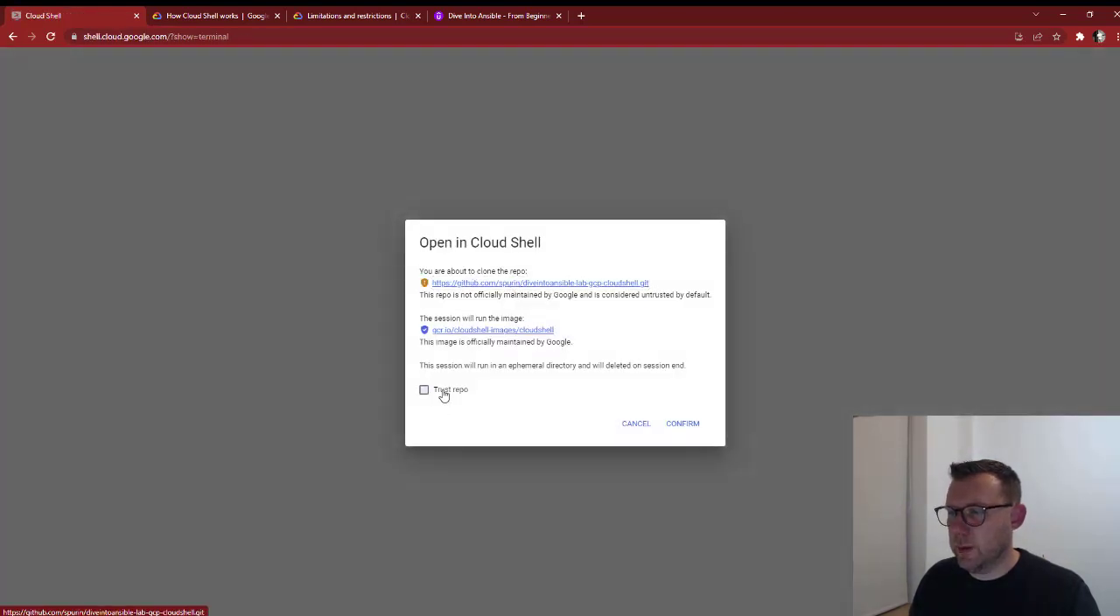
{"action": "left_click", "coordinate": [683, 423]}
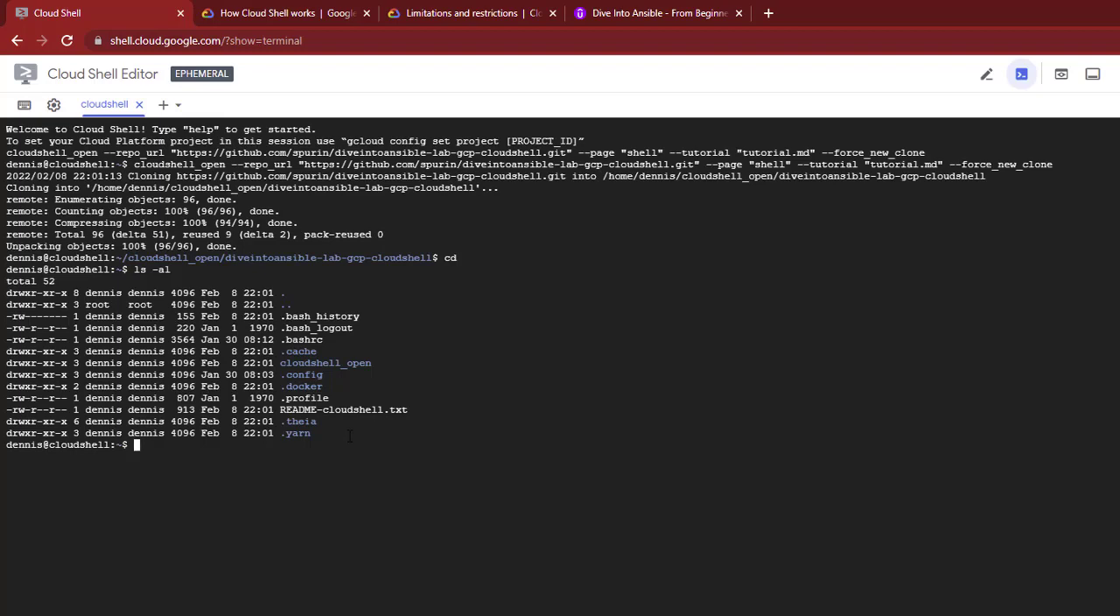
Step: Turn off Ephemeral Mode from the session options and confirm Disable
{"action": "left_click", "coordinate": [1022, 74]}
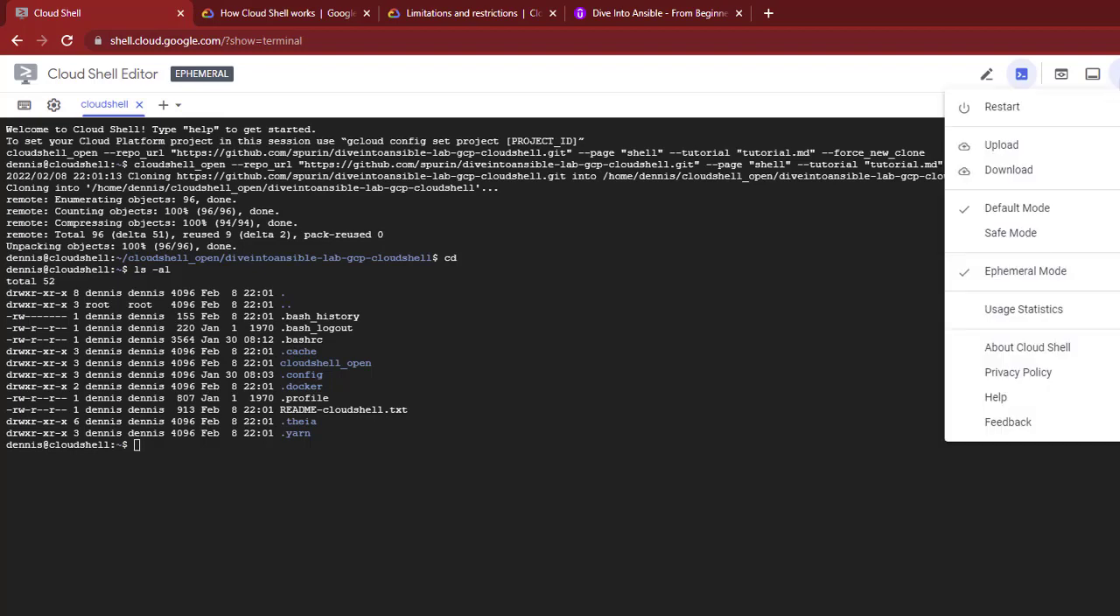
{"action": "left_click", "coordinate": [1025, 269]}
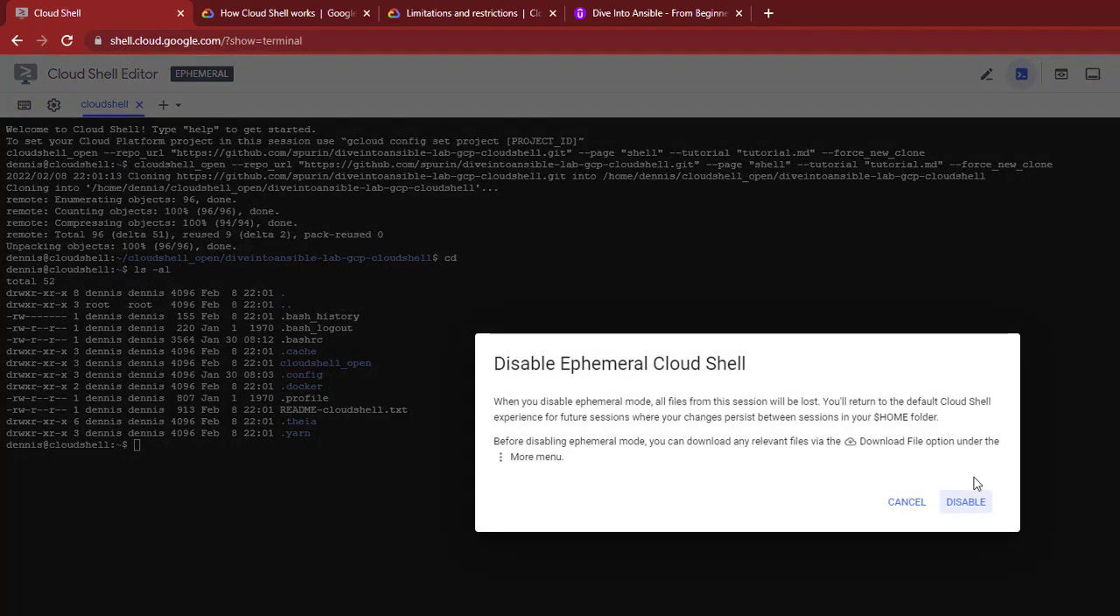
{"action": "left_click", "coordinate": [966, 500]}
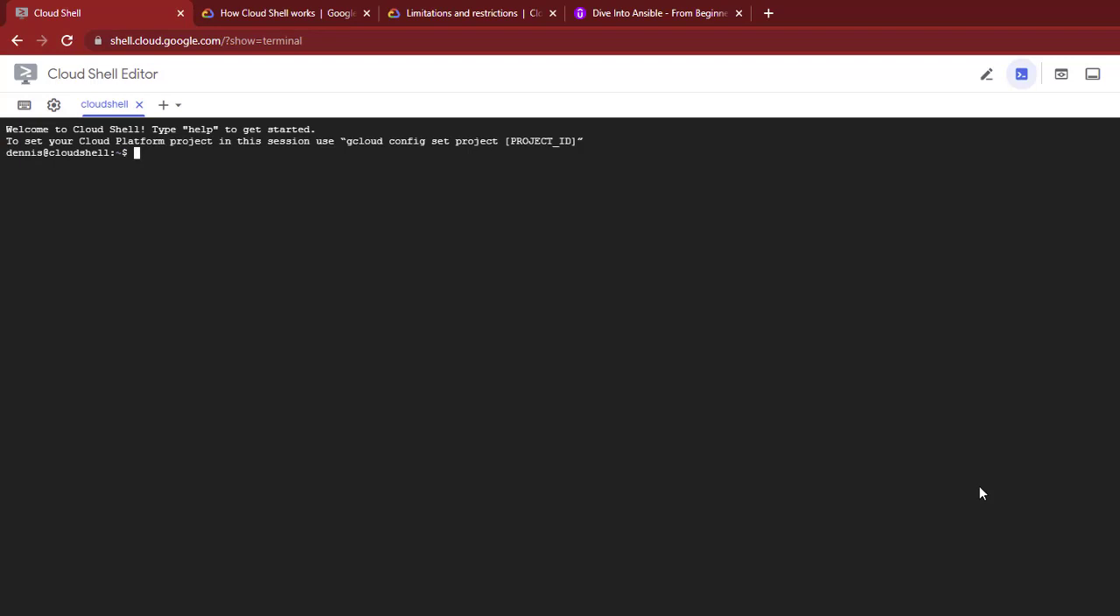
Step: List the persistent home directory and start cat on the diveintoansible-lab entry
{"action": "type", "text": "ls -al"}
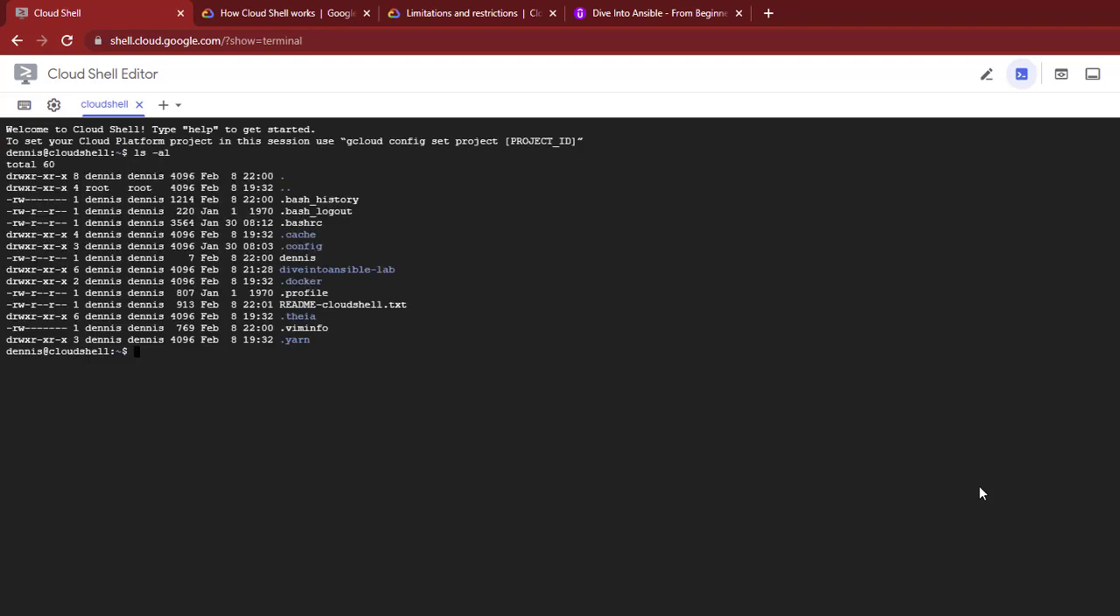
{"action": "double_click", "coordinate": [336, 269]}
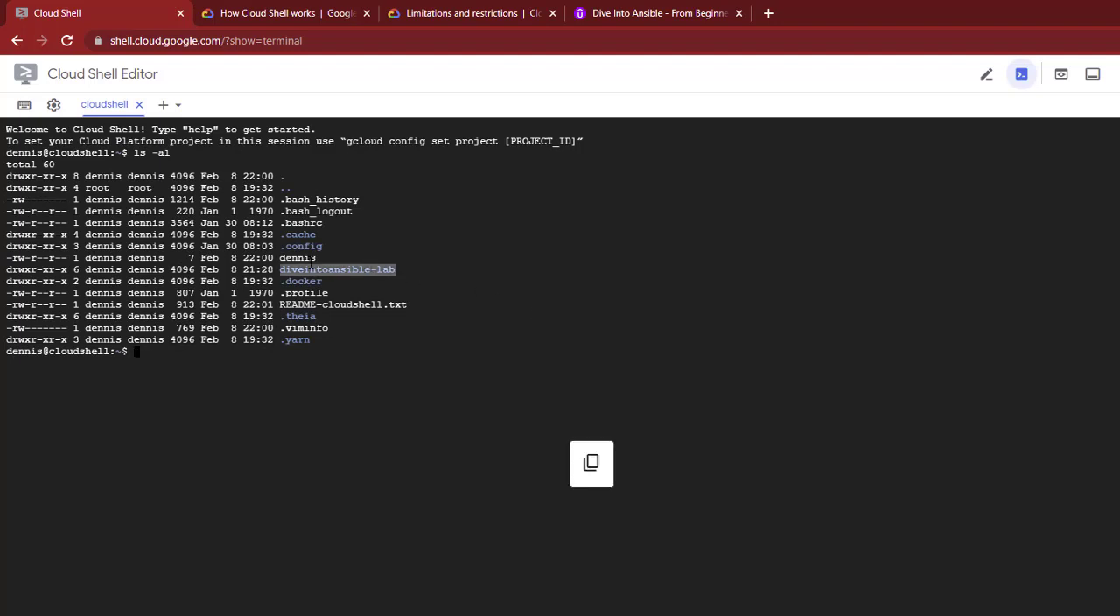
{"action": "type", "text": "cat d"}
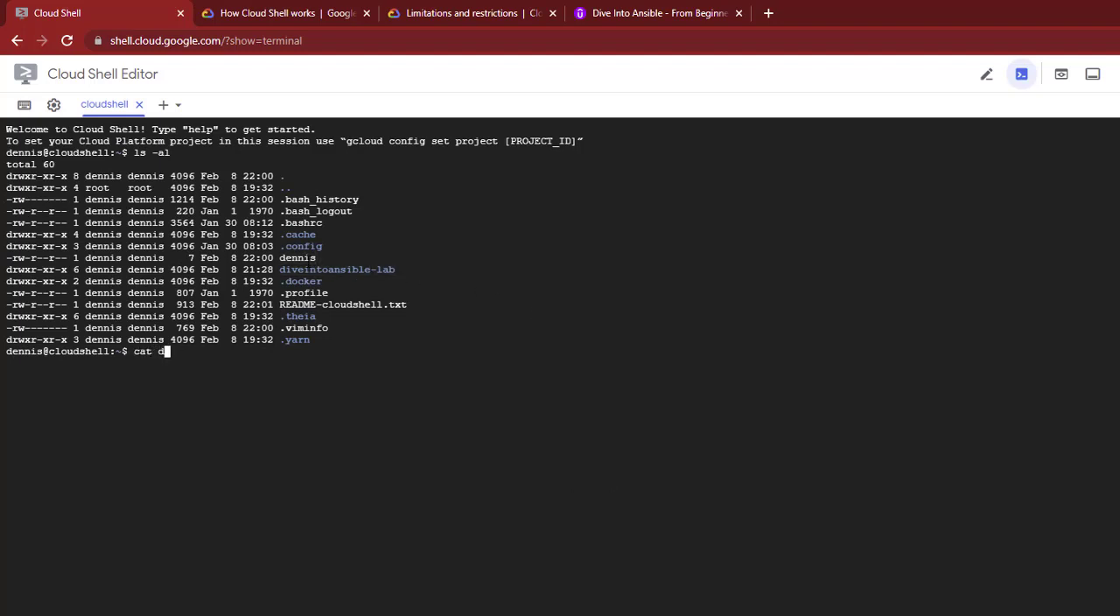